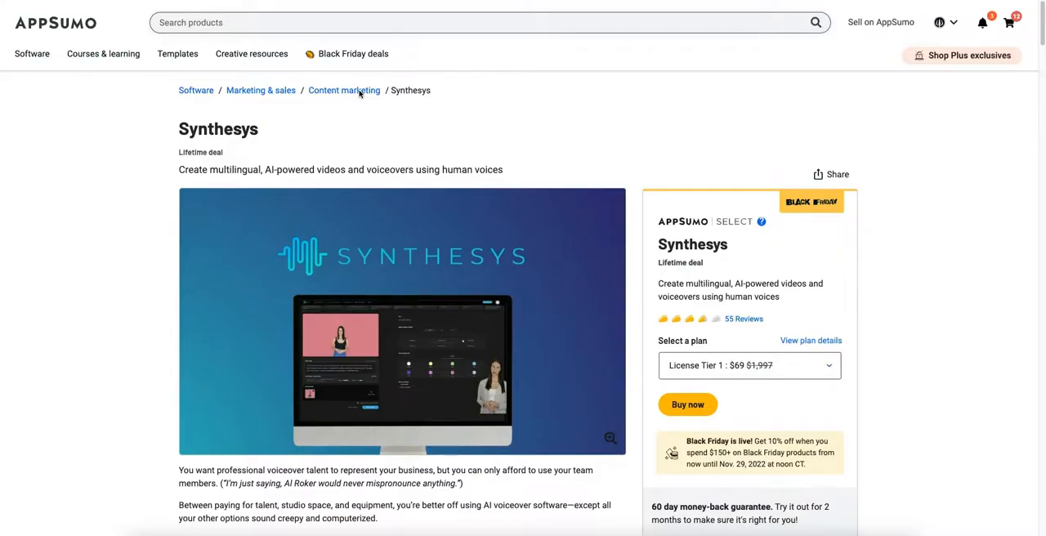
pyautogui.moveTo(449, 129)
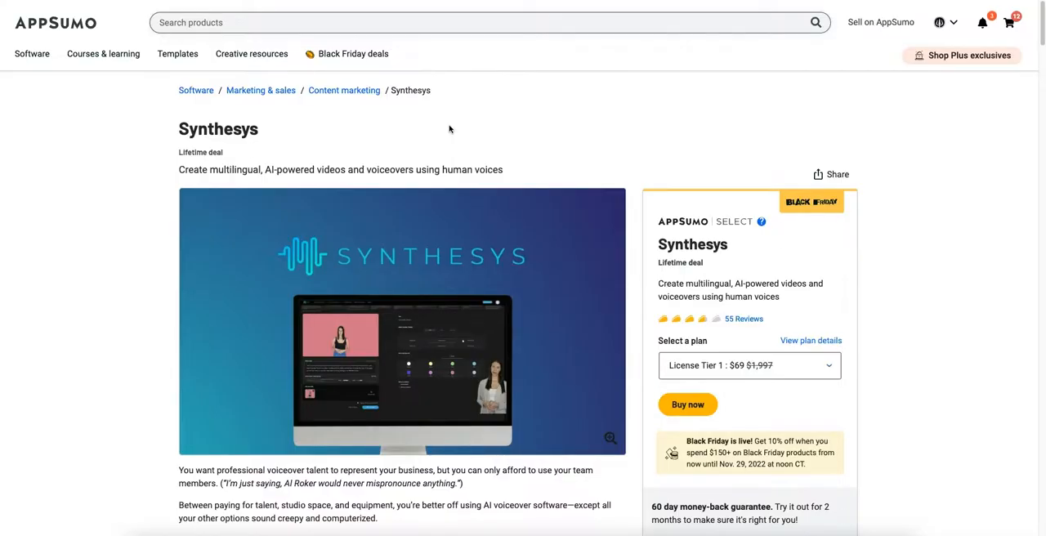
pyautogui.moveTo(458, 322)
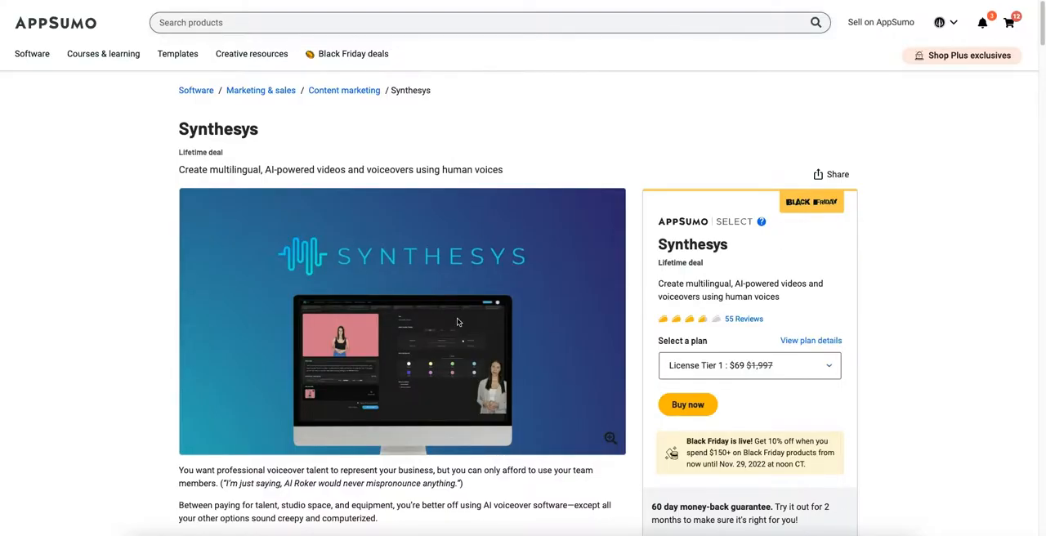
# Step: Review the AppSumo Synthesys lifetime deal listing, License Tier 1 at $69 with 55 reviews
pyautogui.scroll(-3)
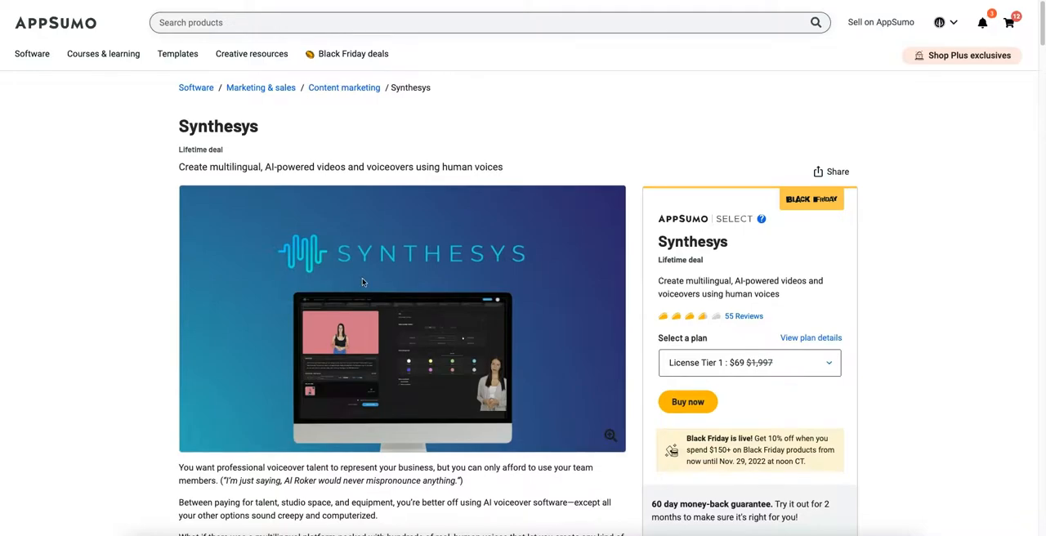
pyautogui.moveTo(510, 155)
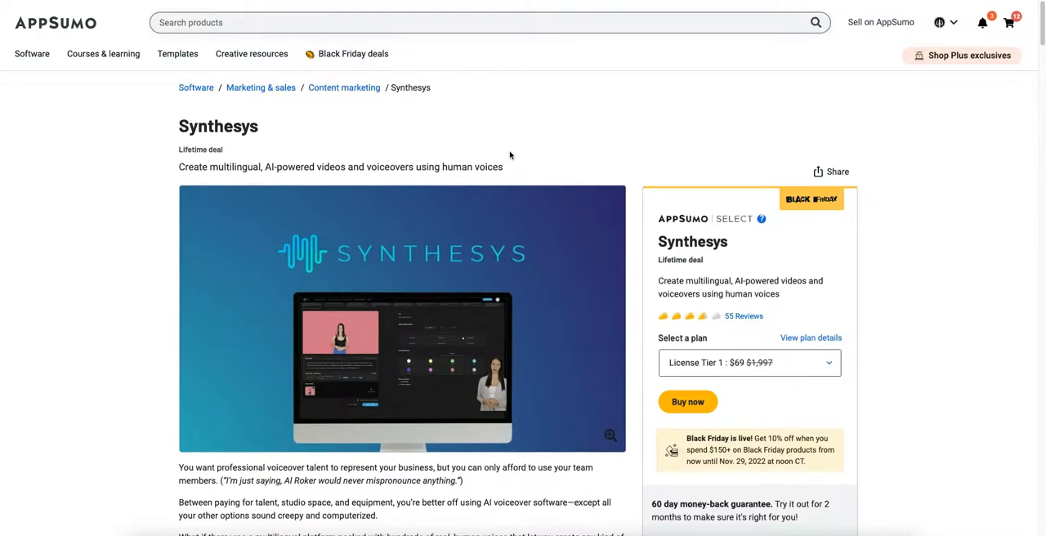
pyautogui.moveTo(660, 62)
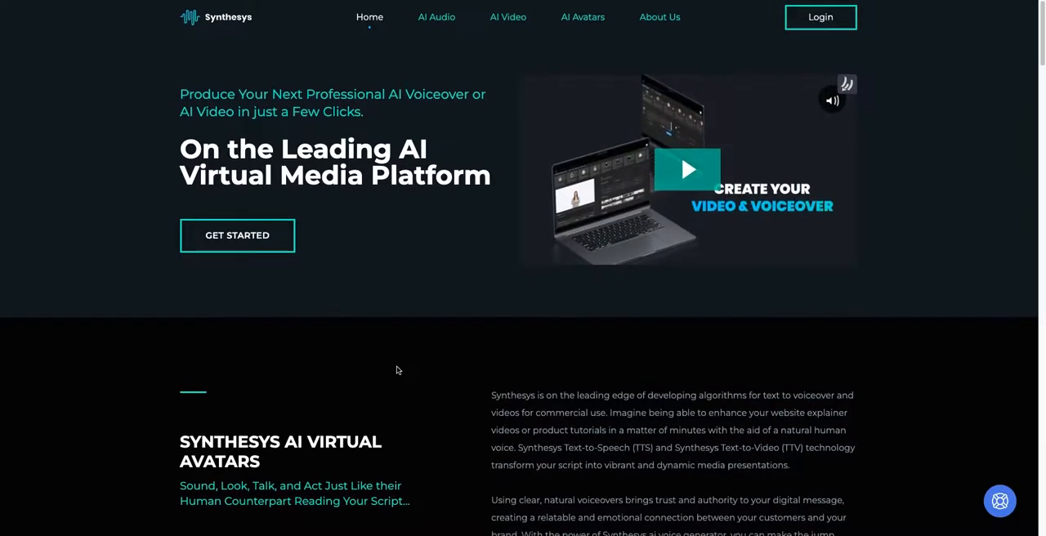
pyautogui.scroll(-3)
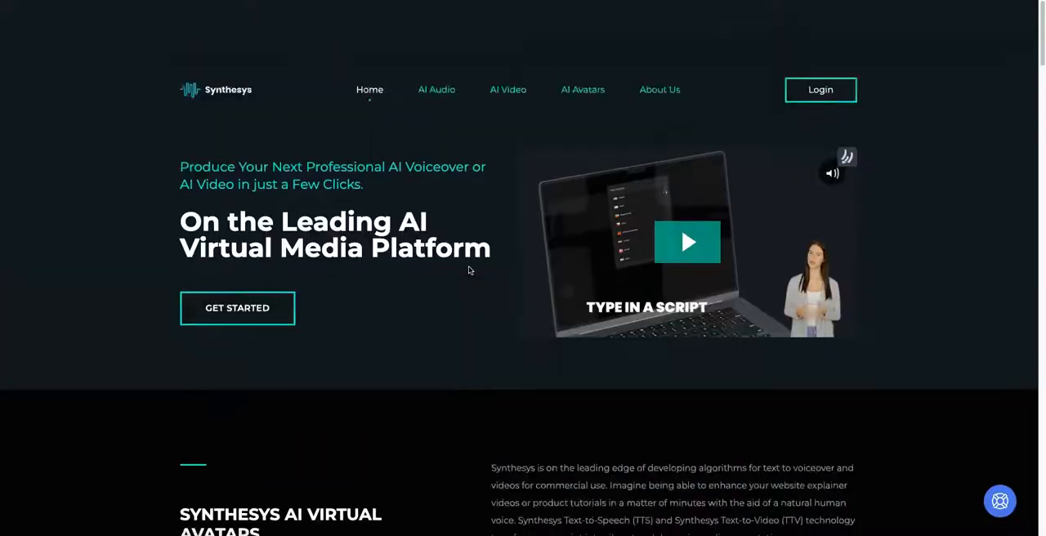
pyautogui.scroll(-3)
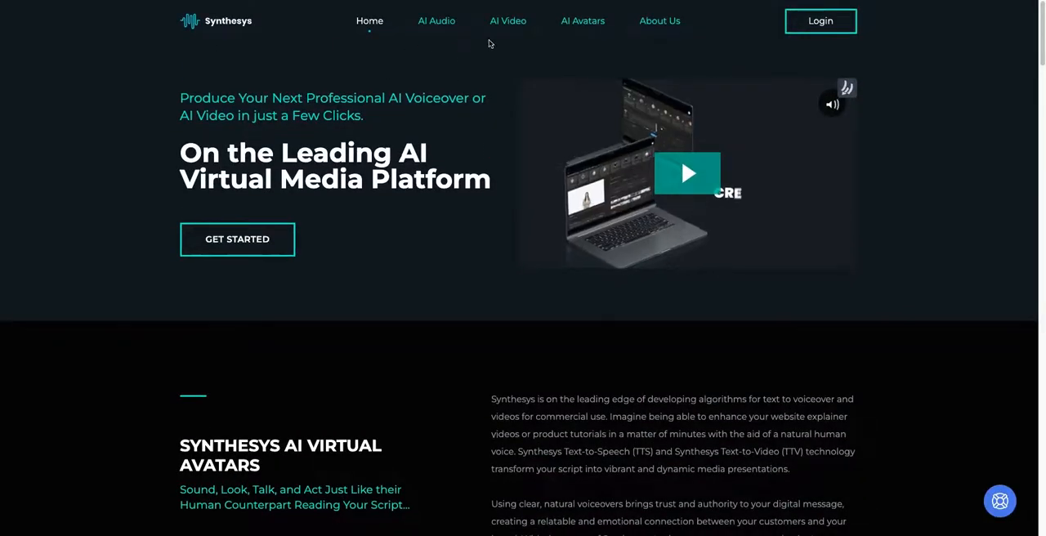
pyautogui.scroll(-3)
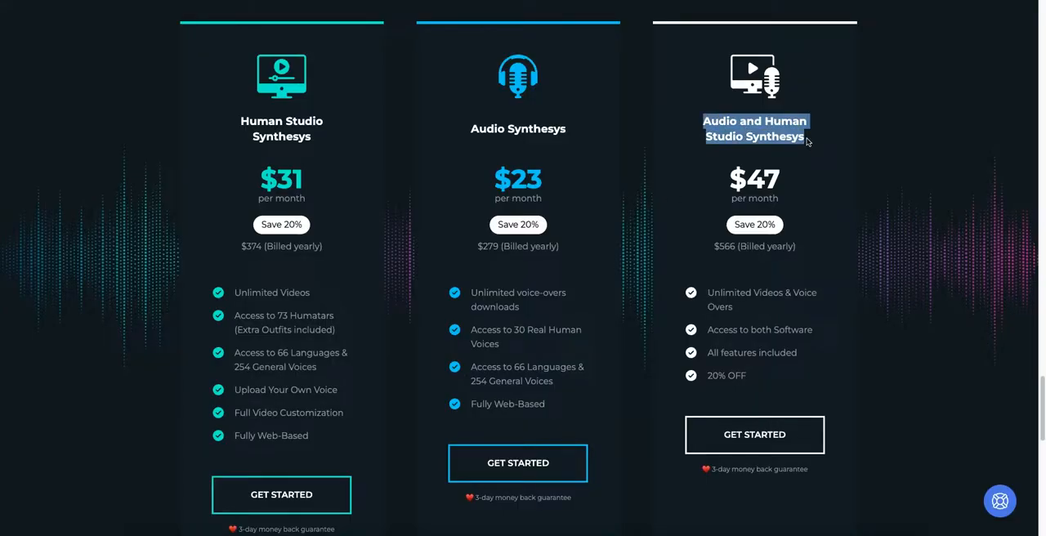
pyautogui.moveTo(788, 144)
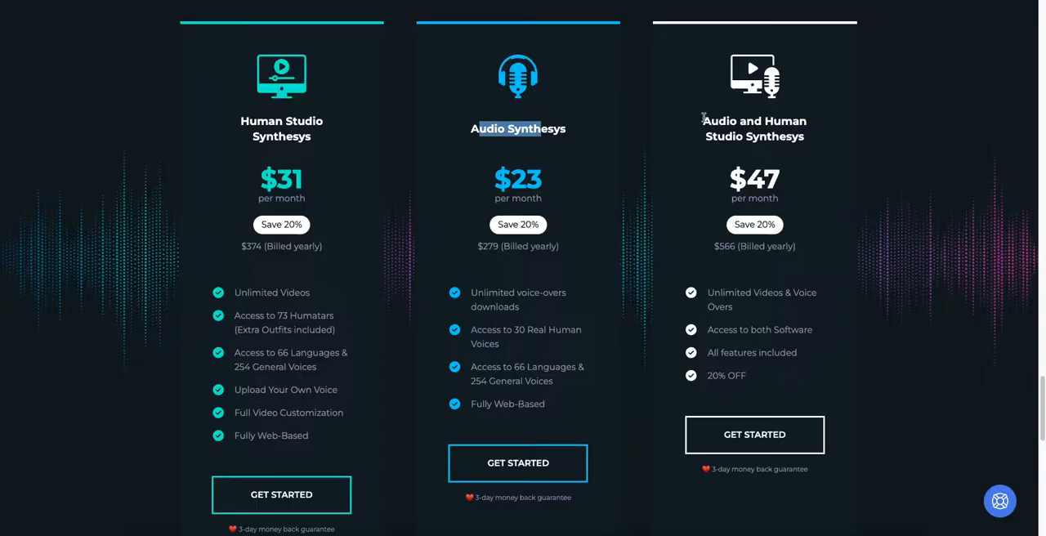
# Step: Highlight the combined audio and video plan's name and its feature list in Synthesys pricing
pyautogui.tripleClick(754, 128)
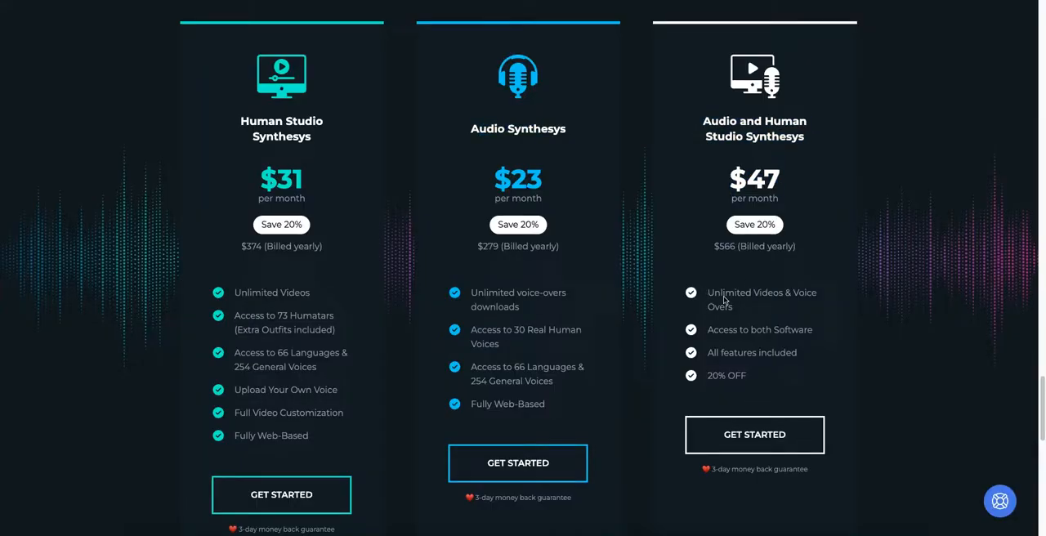
pyautogui.doubleClick(762, 299)
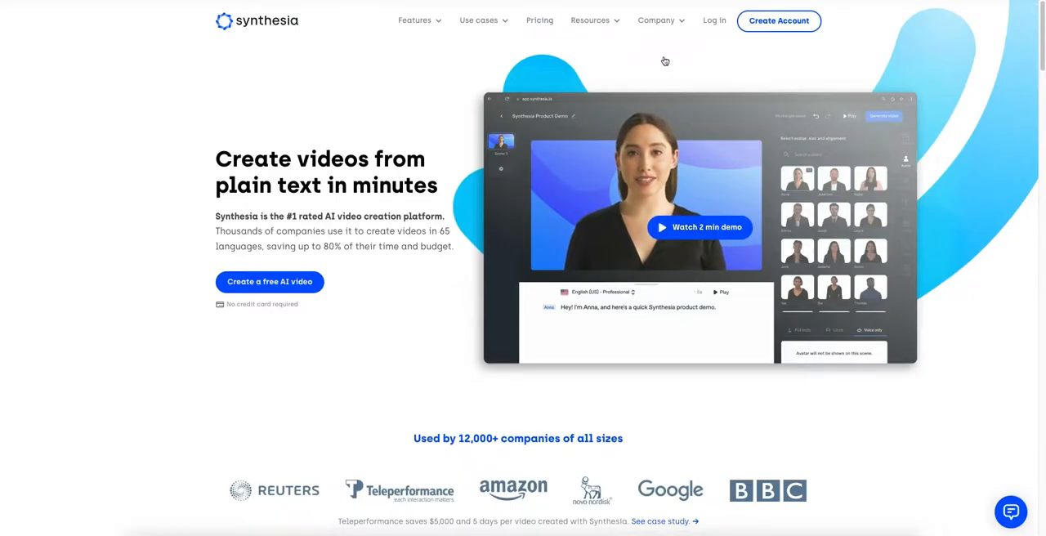
pyautogui.moveTo(634, 46)
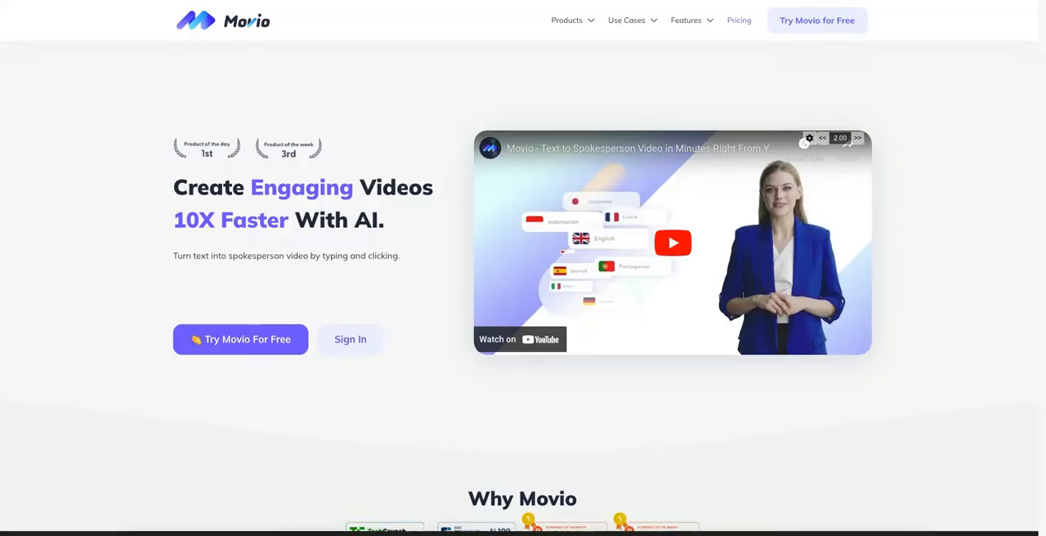
# Step: Review Synthesia's $30/month Personal and Corporate plan details
pyautogui.scroll(-3)
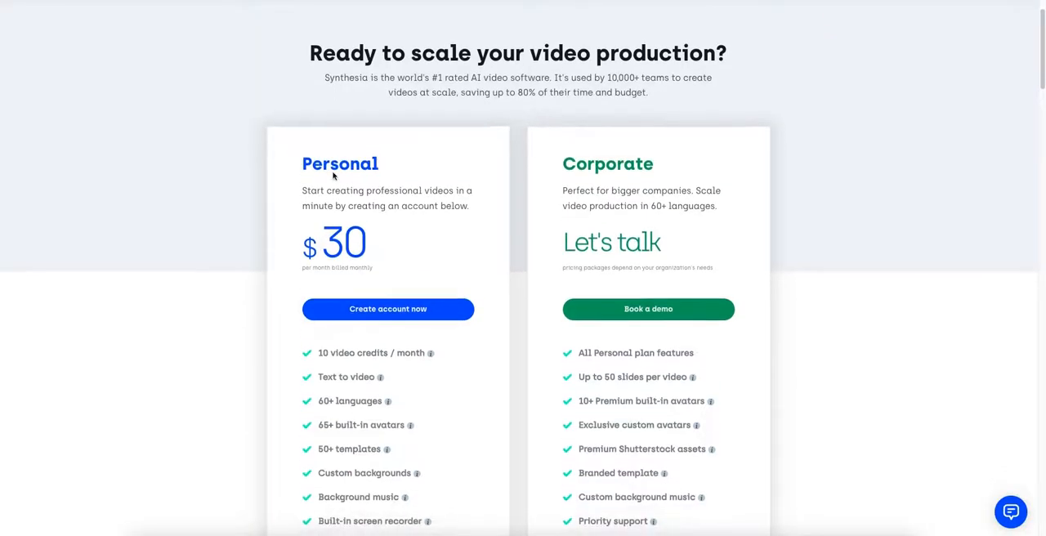
pyautogui.scroll(-3)
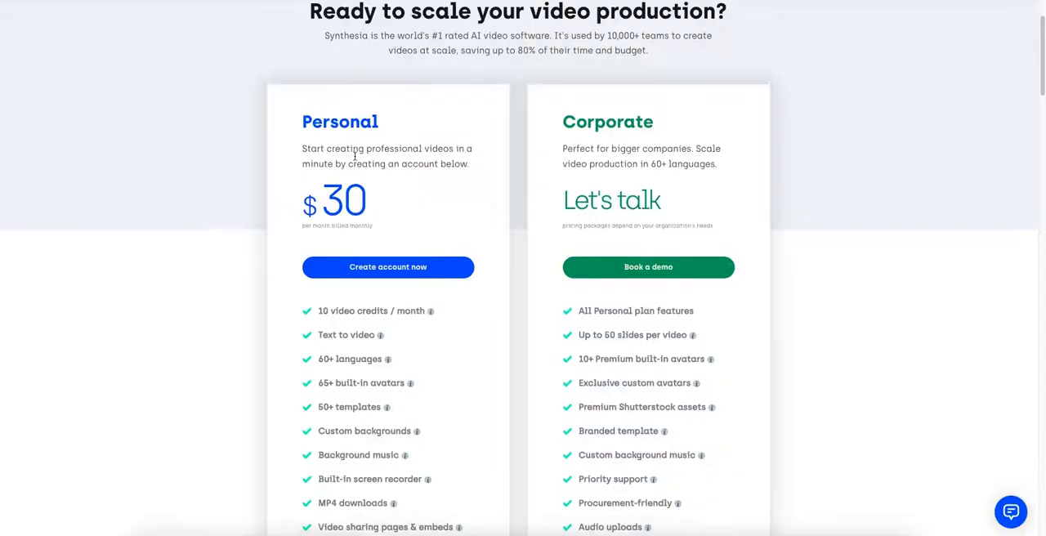
pyautogui.moveTo(428, 300)
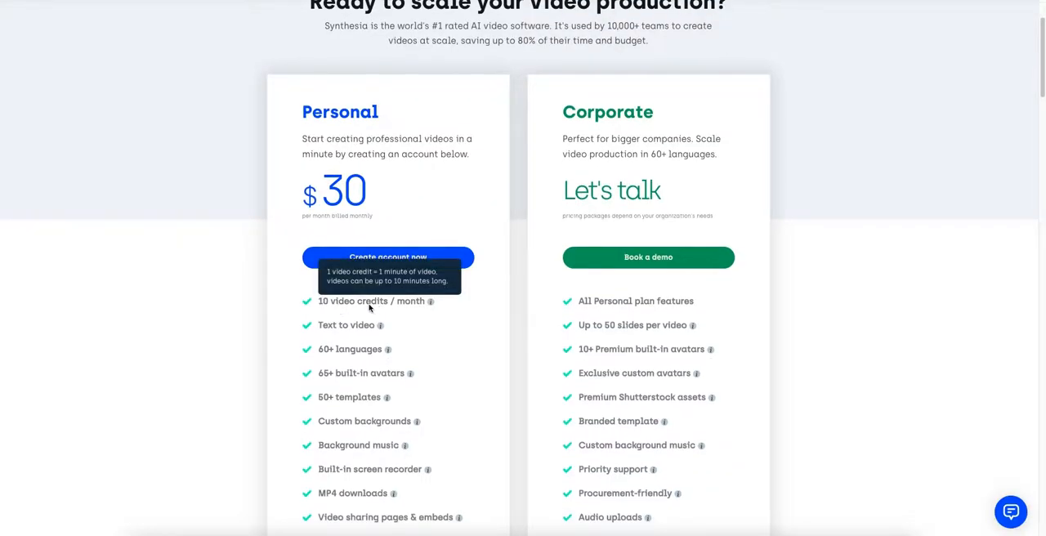
pyautogui.scroll(3)
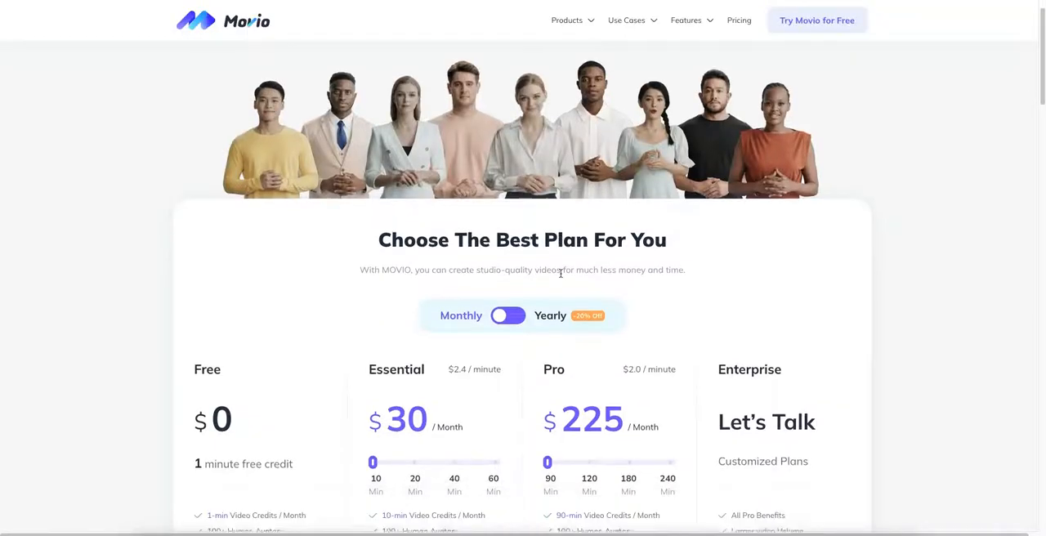
pyautogui.scroll(-3)
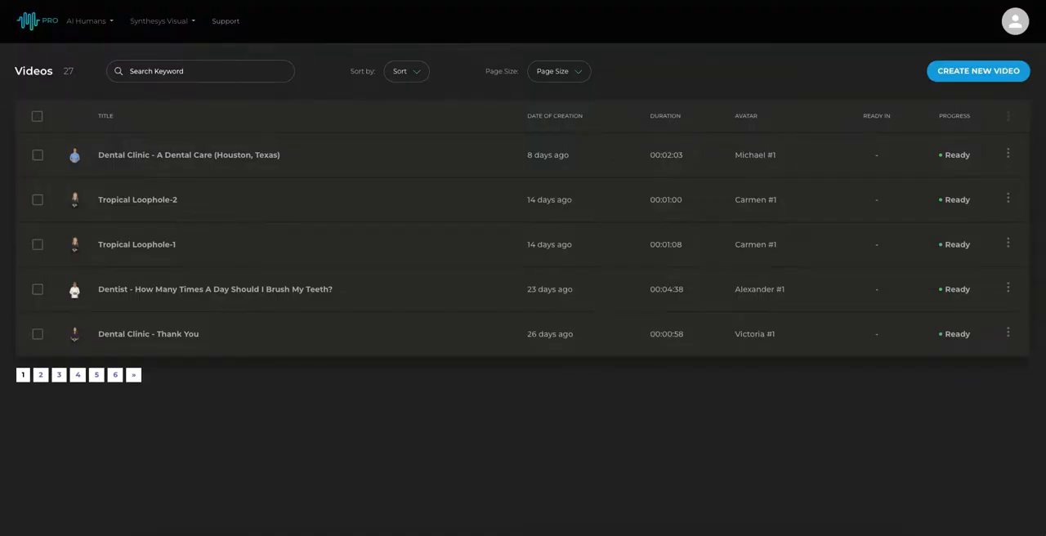
pyautogui.moveTo(129, 45)
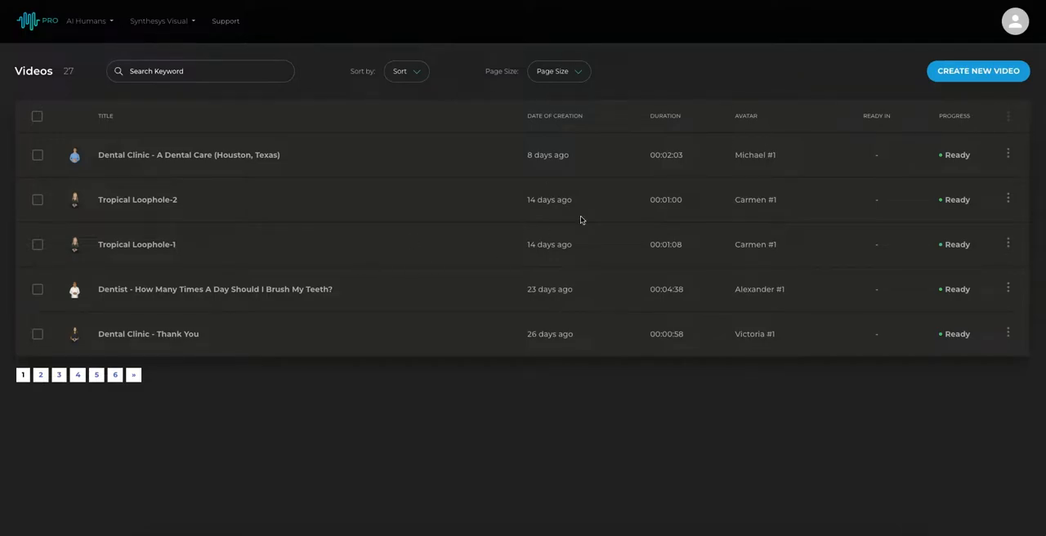
pyautogui.moveTo(285, 316)
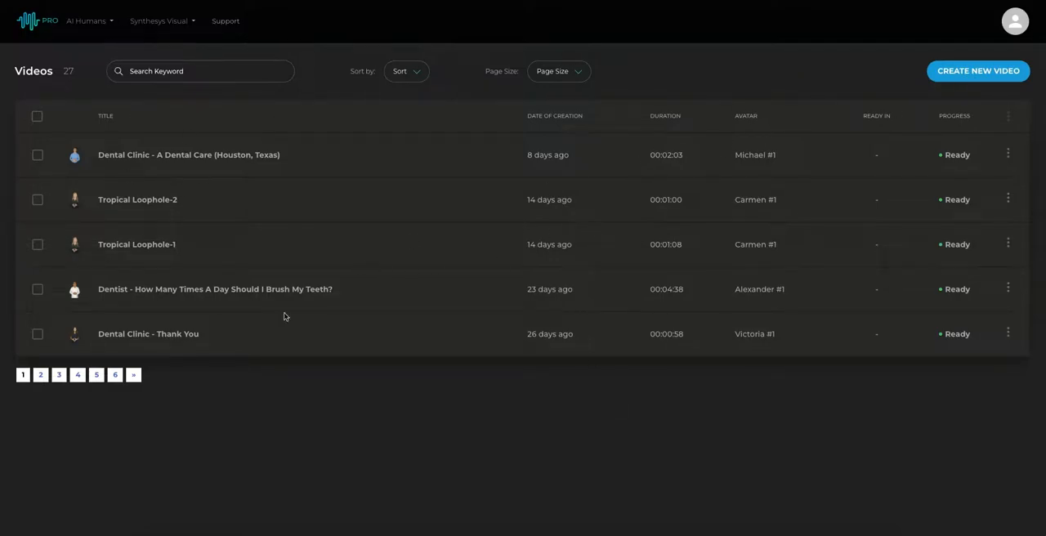
pyautogui.moveTo(276, 16)
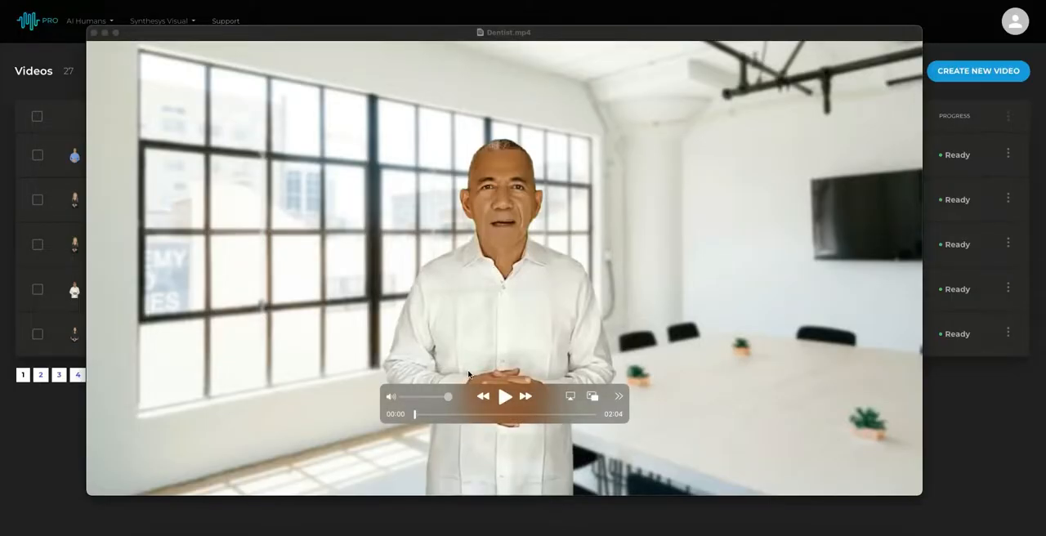
# Step: Play the Dentist.mp4 clinic video in QuickTime Player
pyautogui.click(504, 396)
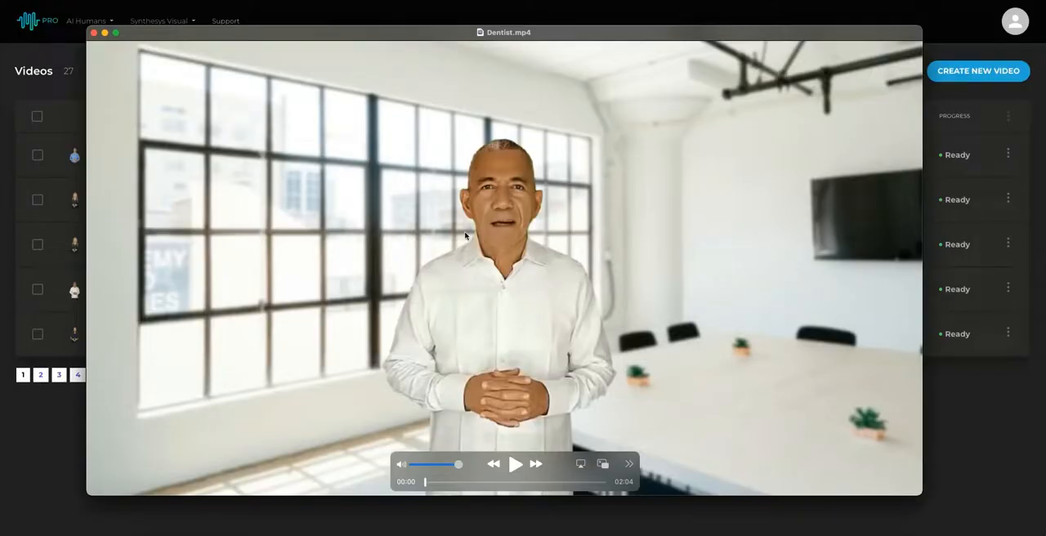
pyautogui.moveTo(515, 303)
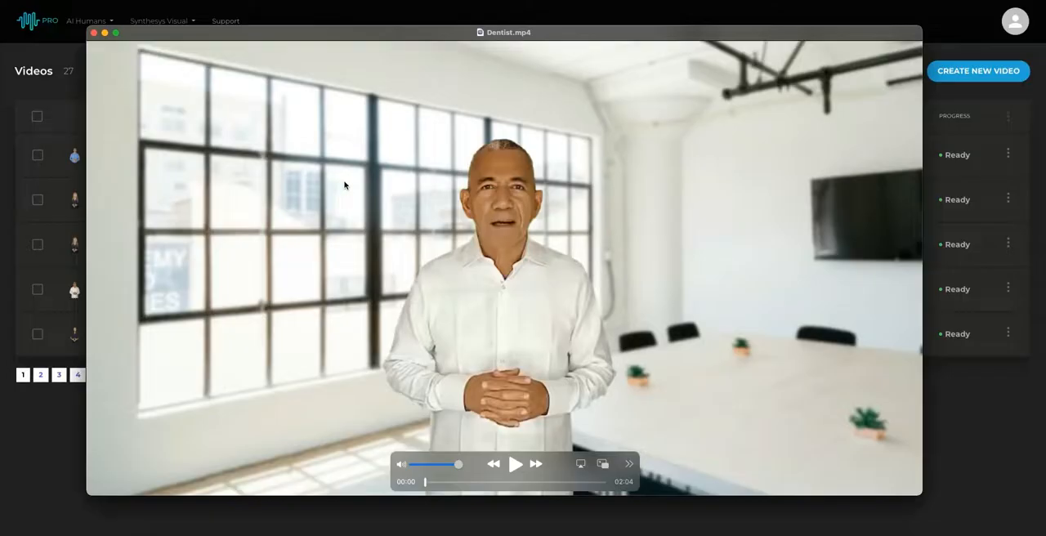
pyautogui.moveTo(493, 290)
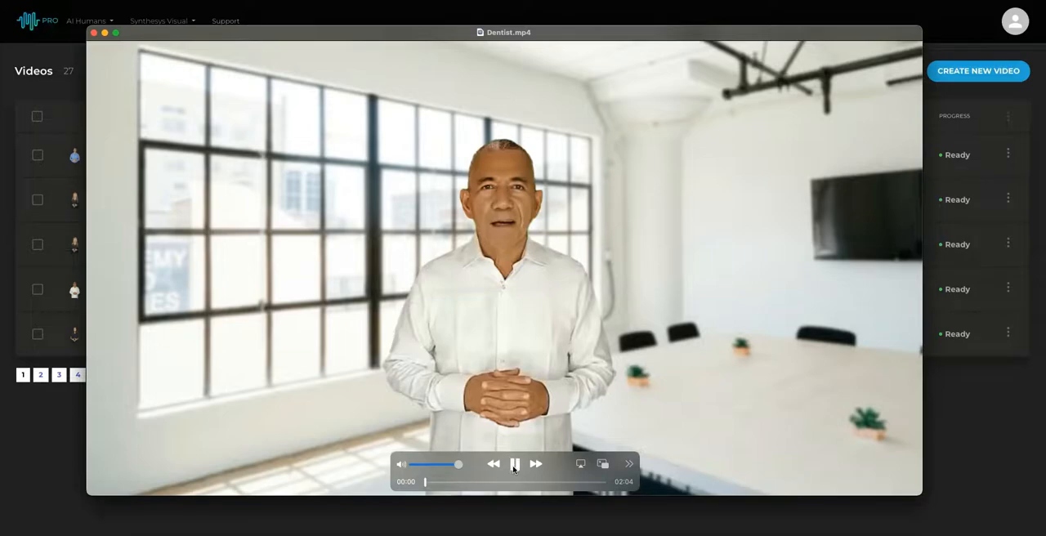
pyautogui.click(514, 464)
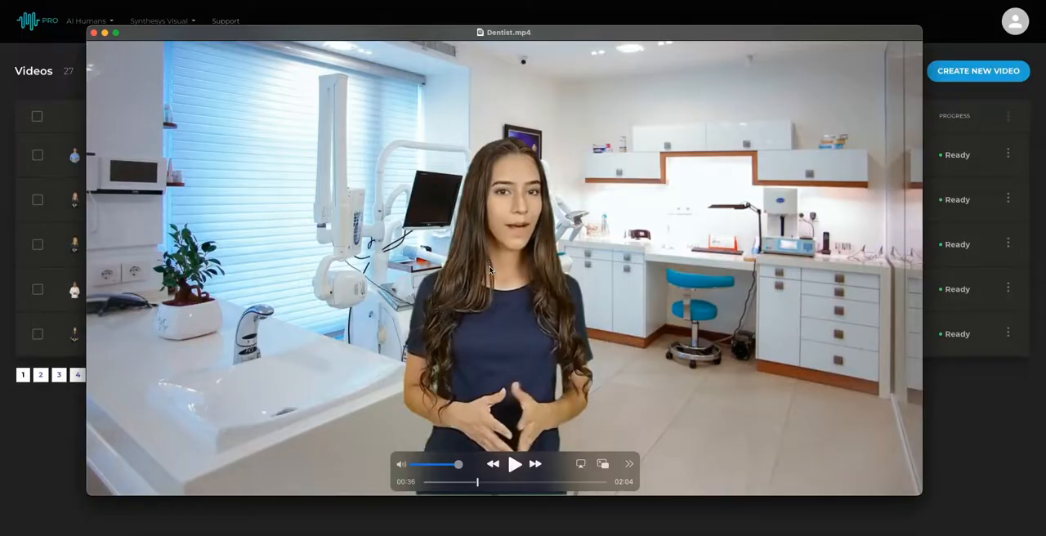
pyautogui.moveTo(931, 390)
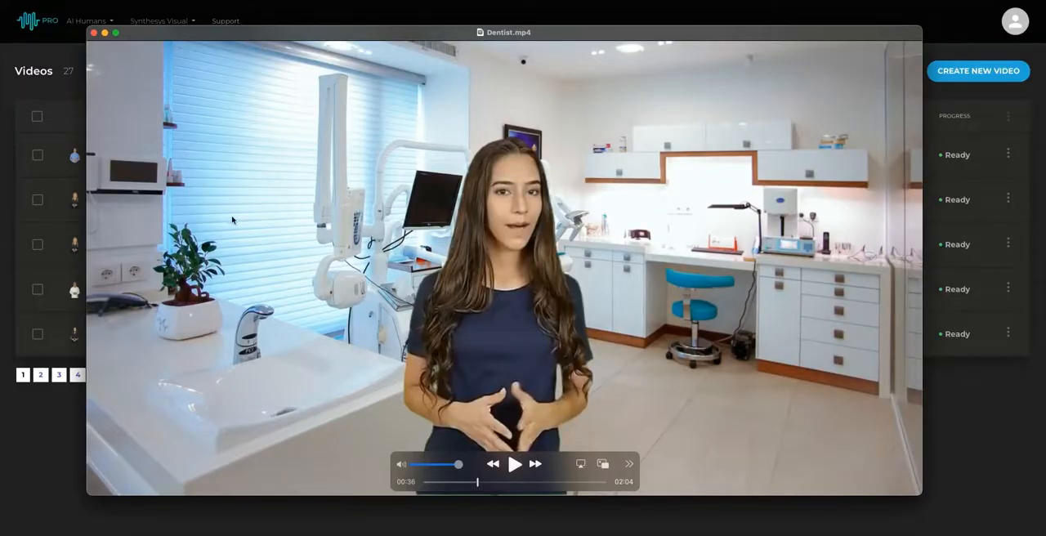
pyautogui.moveTo(801, 211)
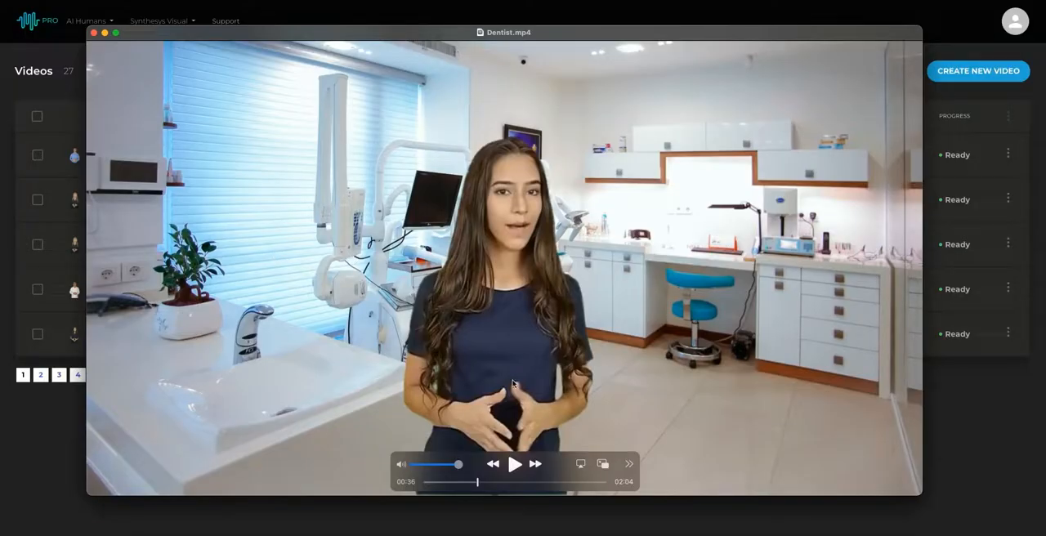
pyautogui.moveTo(698, 308)
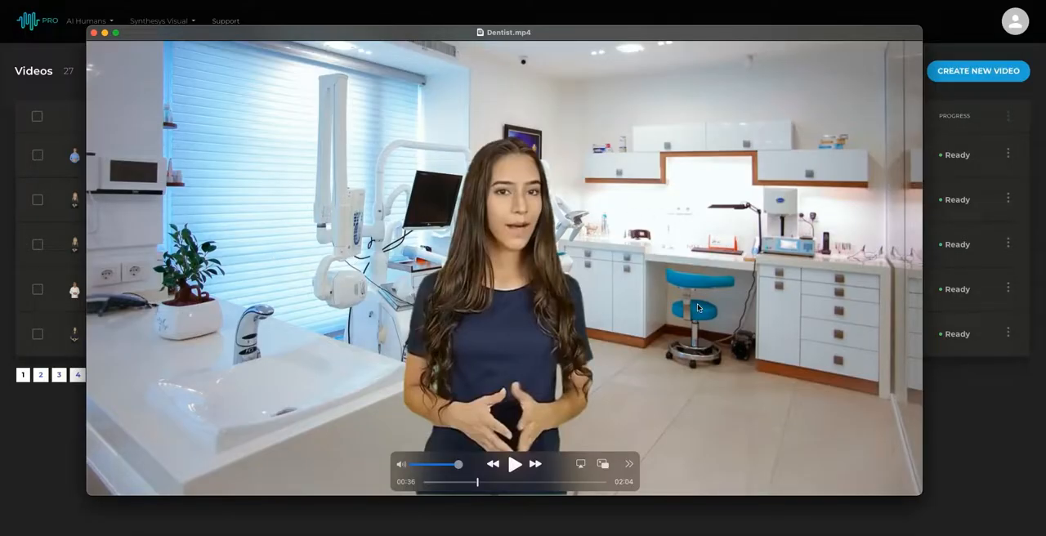
pyautogui.moveTo(259, 131)
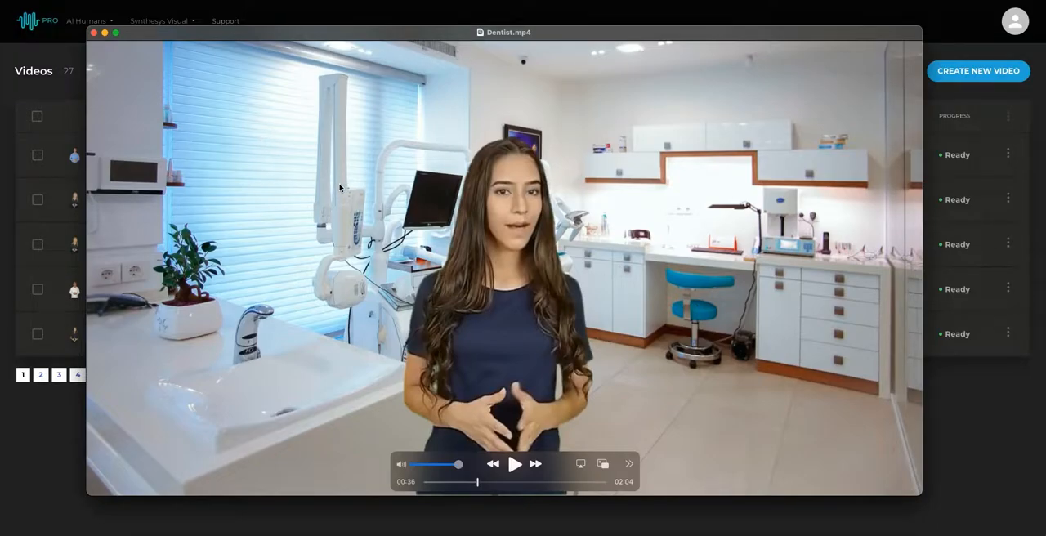
pyautogui.moveTo(286, 277)
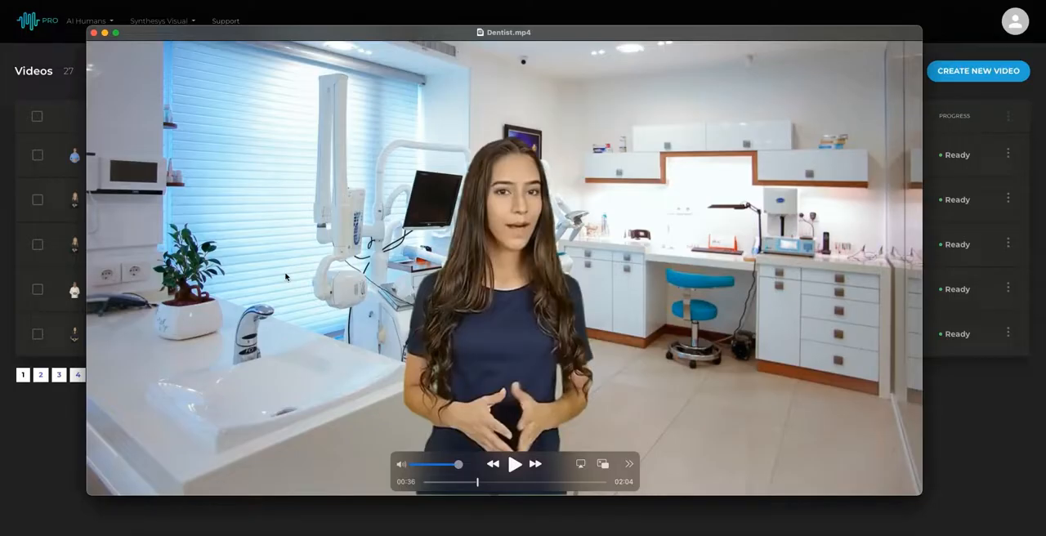
pyautogui.moveTo(736, 239)
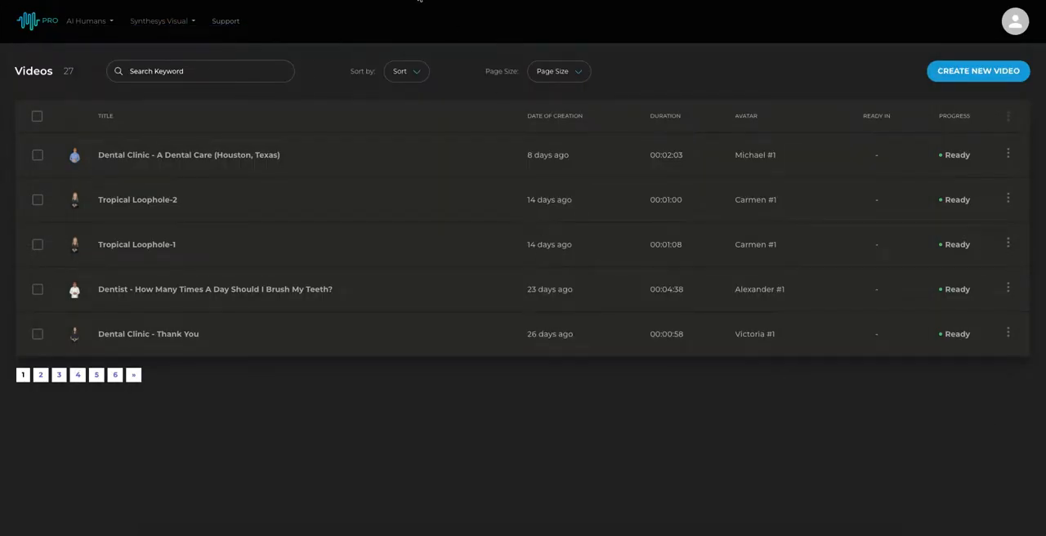
# Step: Begin a new humatar video and browse the carousel to the dark-suited male presenter
pyautogui.click(978, 71)
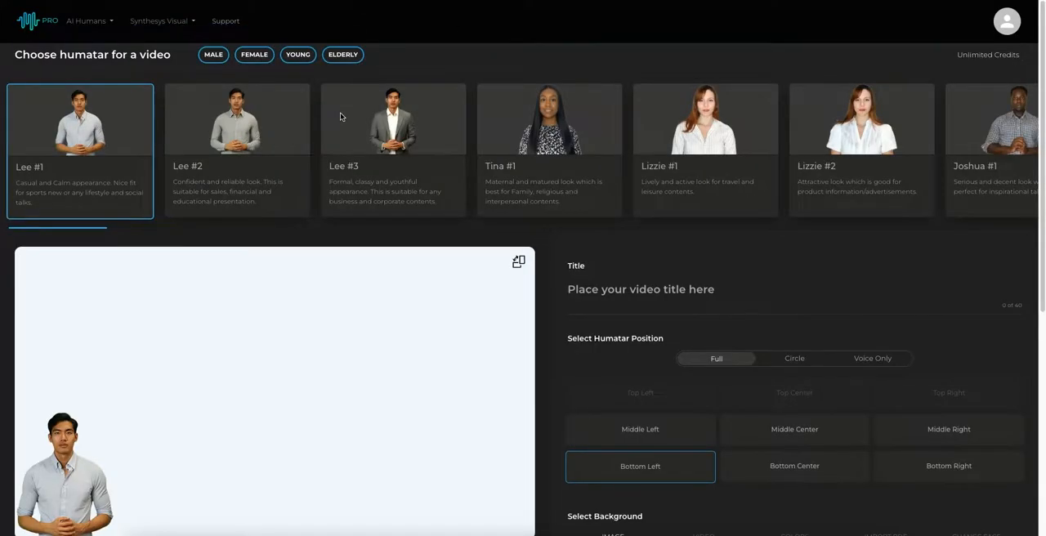
pyautogui.moveTo(513, 153)
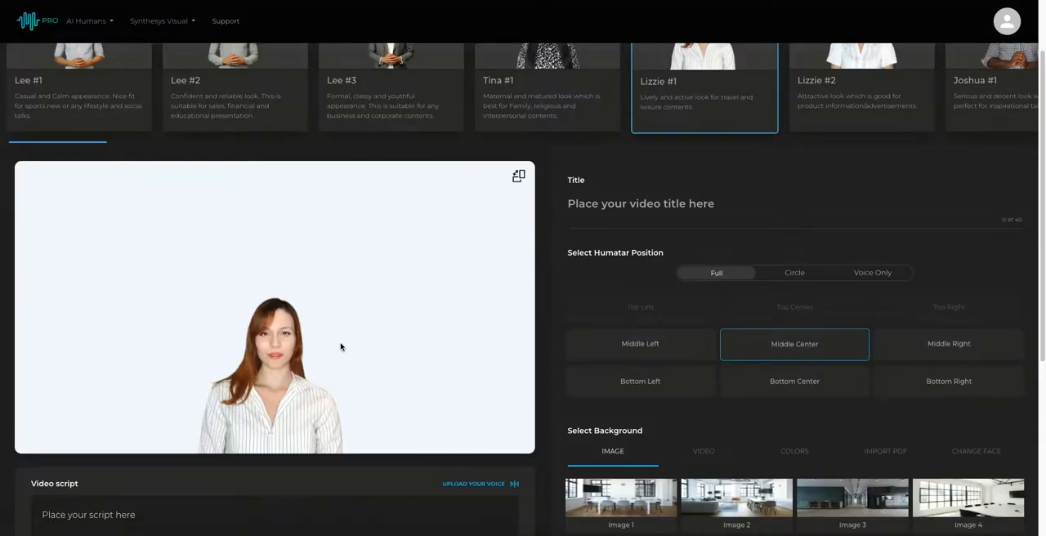
pyautogui.moveTo(570, 84)
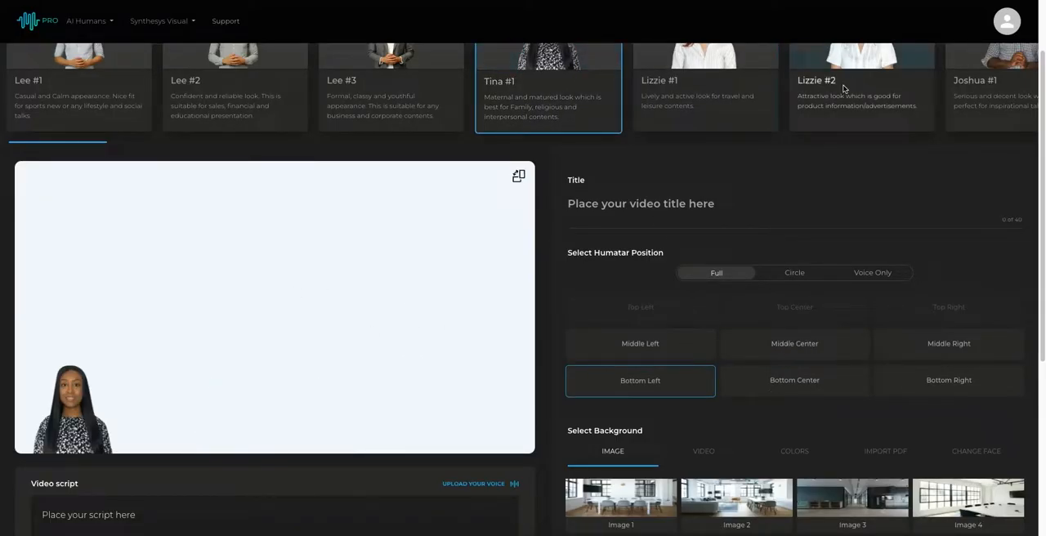
pyautogui.moveTo(647, 94)
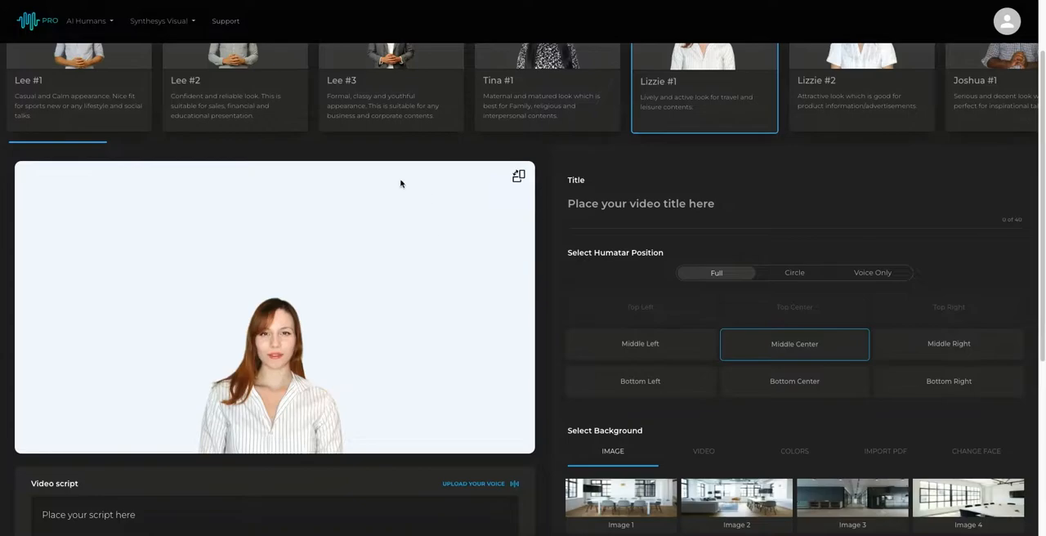
pyautogui.moveTo(759, 390)
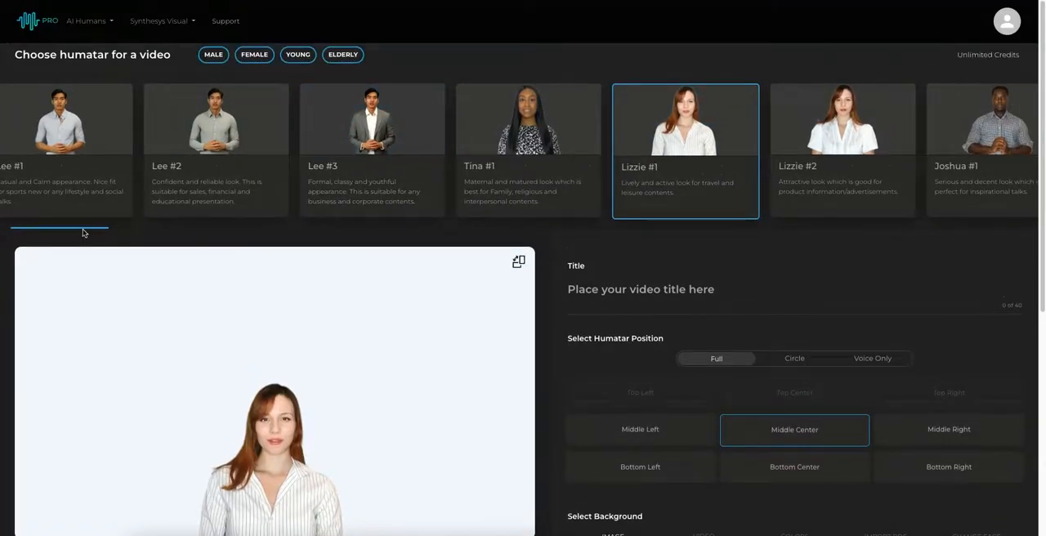
pyautogui.hscroll(3)
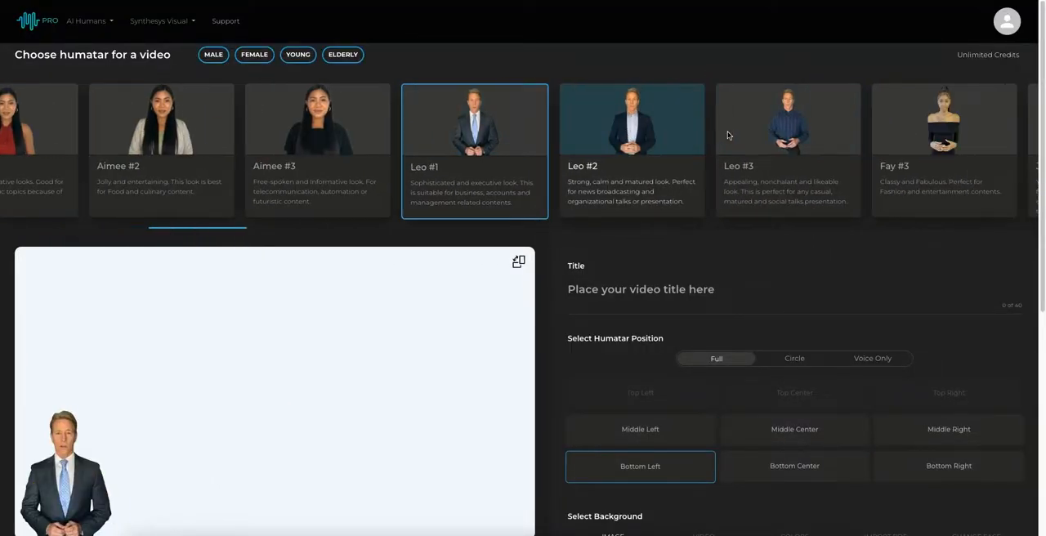
pyautogui.hscroll(3)
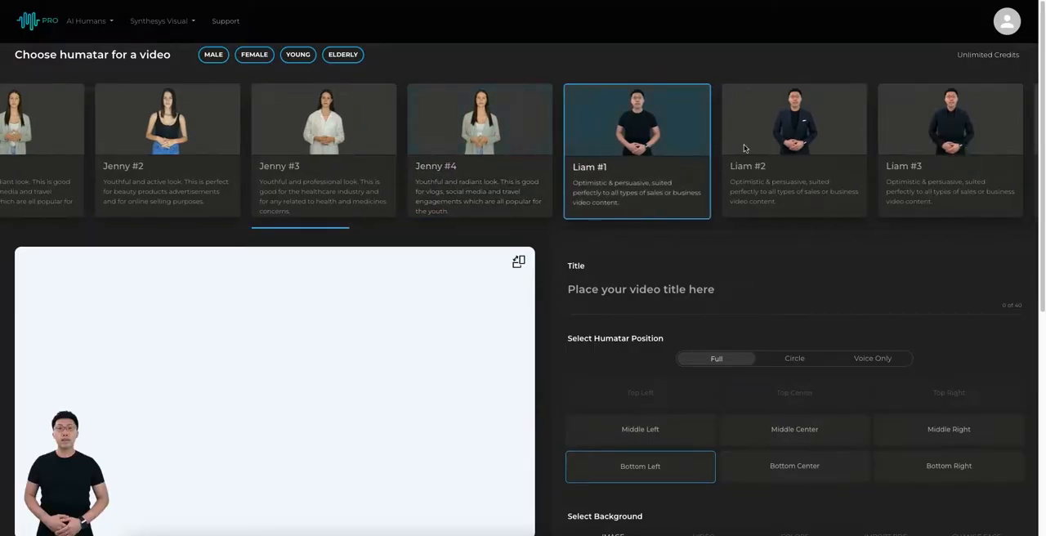
pyautogui.hscroll(3)
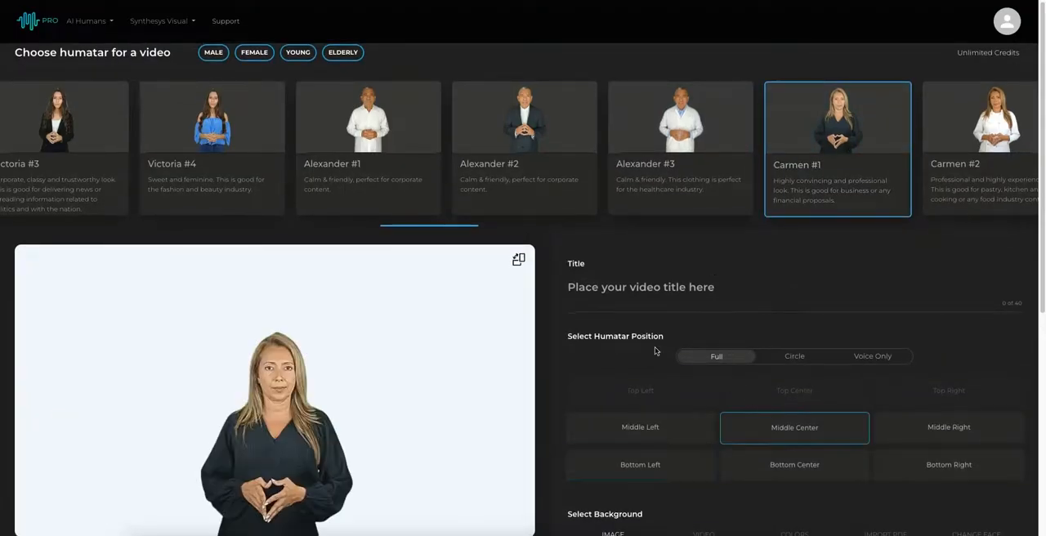
pyautogui.scroll(-3)
pyautogui.write("Hi I'm")
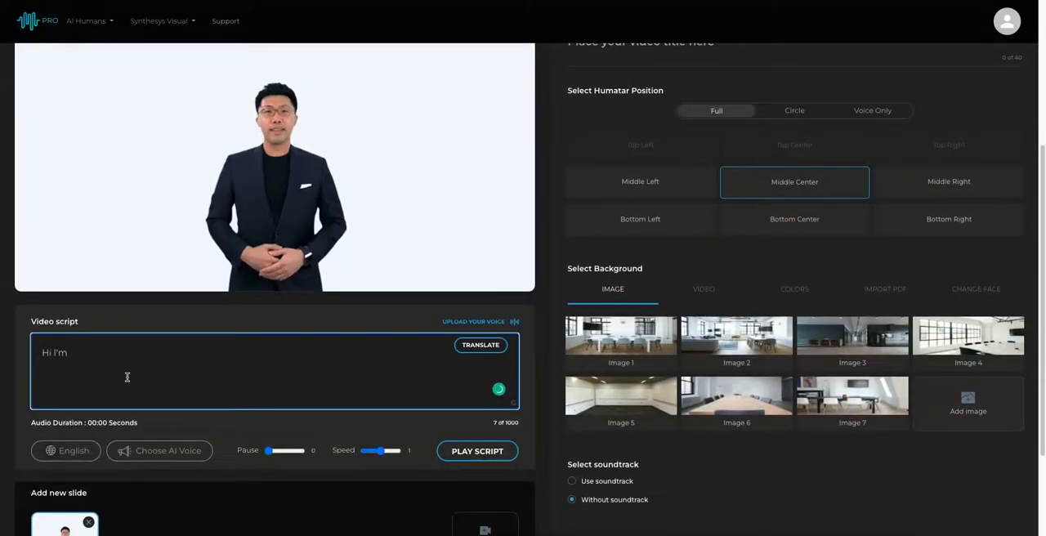
# Step: Write the script "Hi I'm Dr. Wong, pleasure to meet you! Do you think my voice matches my face?"
pyautogui.write('Dr. Wong,')
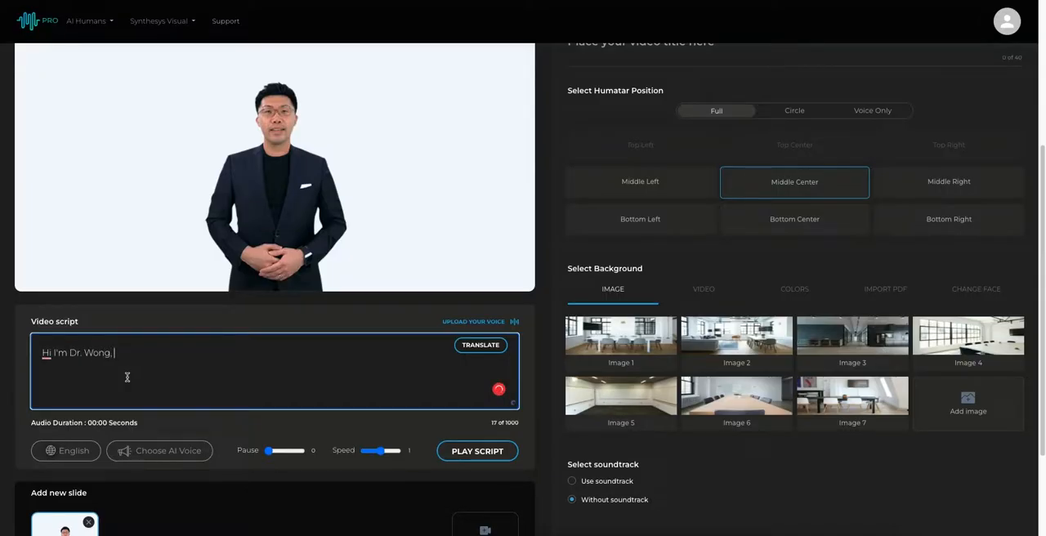
pyautogui.write('plesure to meet you! Do y')
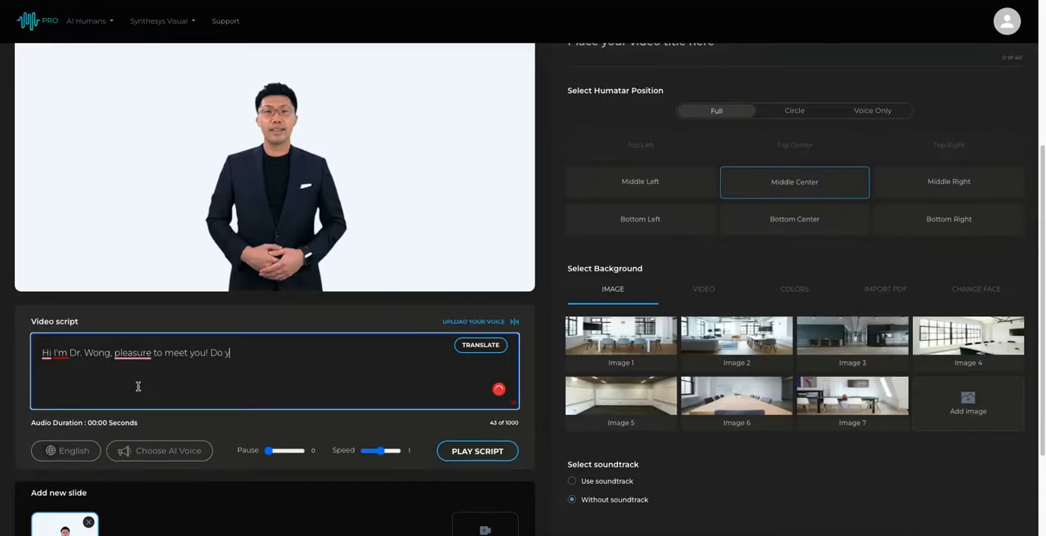
pyautogui.write('ou think my voice')
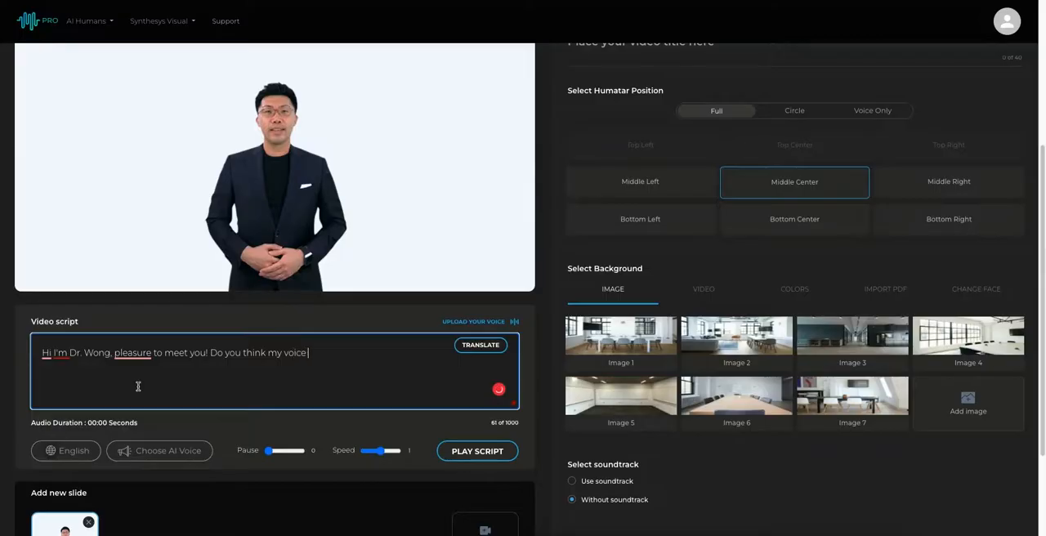
pyautogui.write('matches my face?')
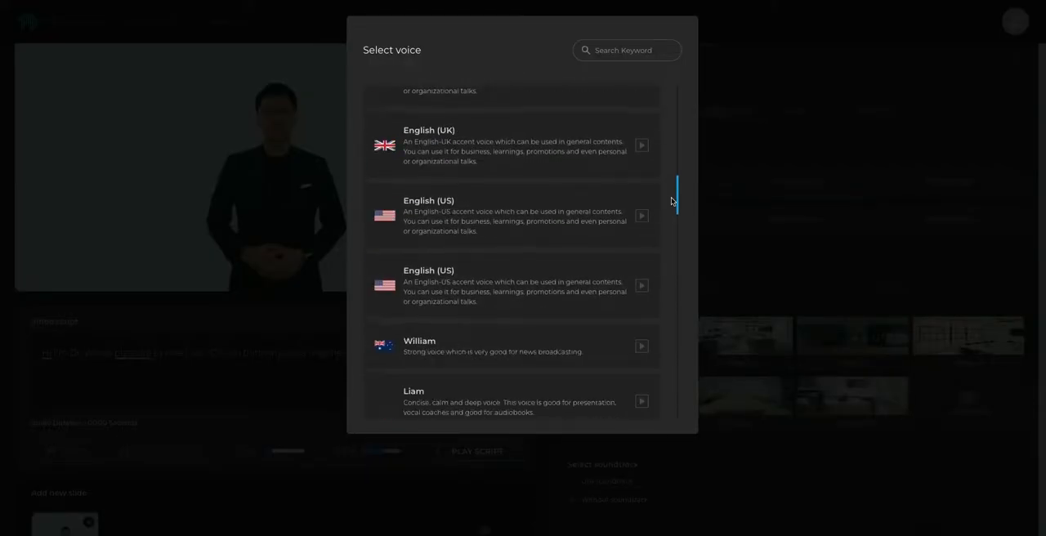
# Step: Preview the Liam voice, then move down the voice list toward Simon (Real Human Voice) - HQ
pyautogui.scroll(-3)
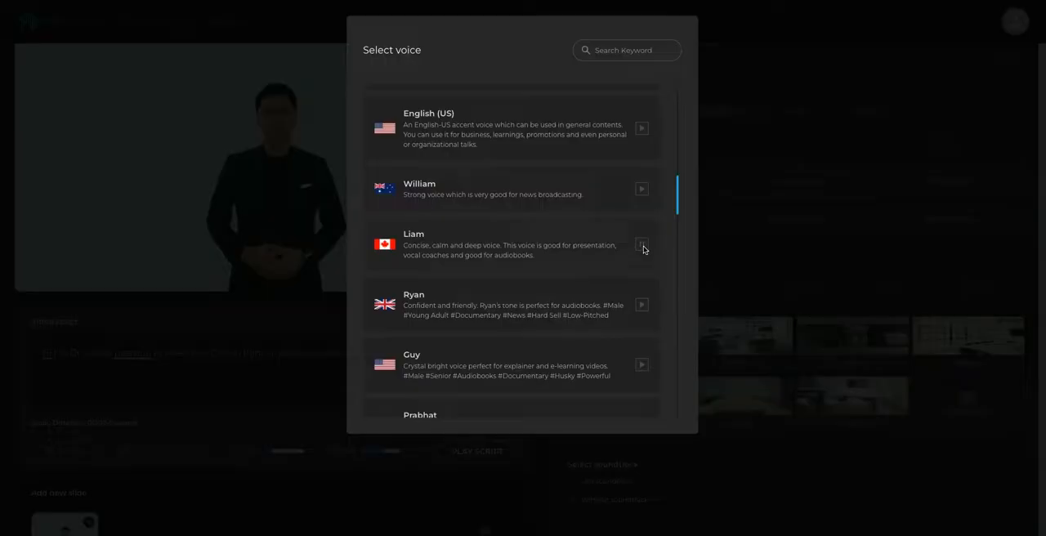
pyautogui.click(641, 244)
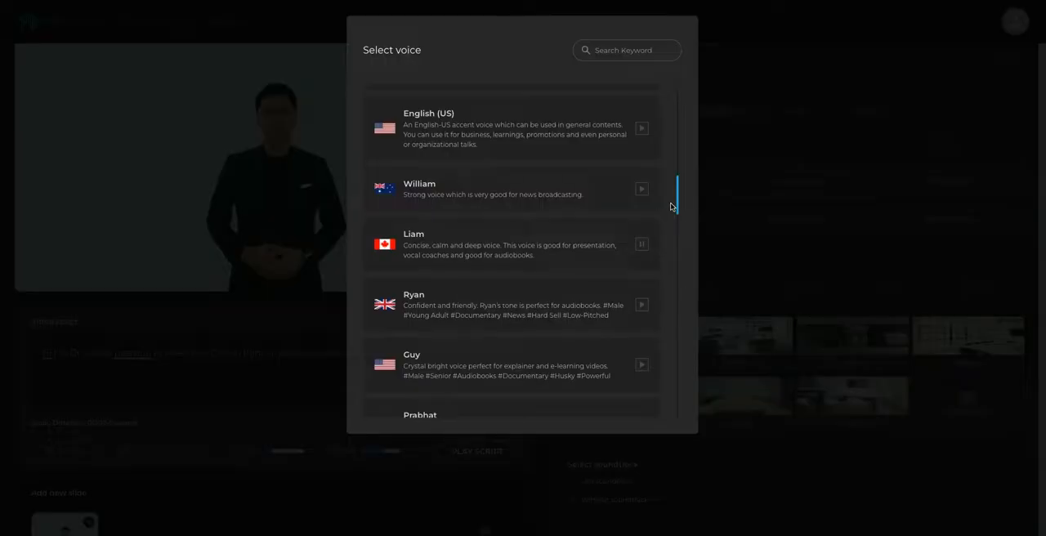
pyautogui.scroll(-3)
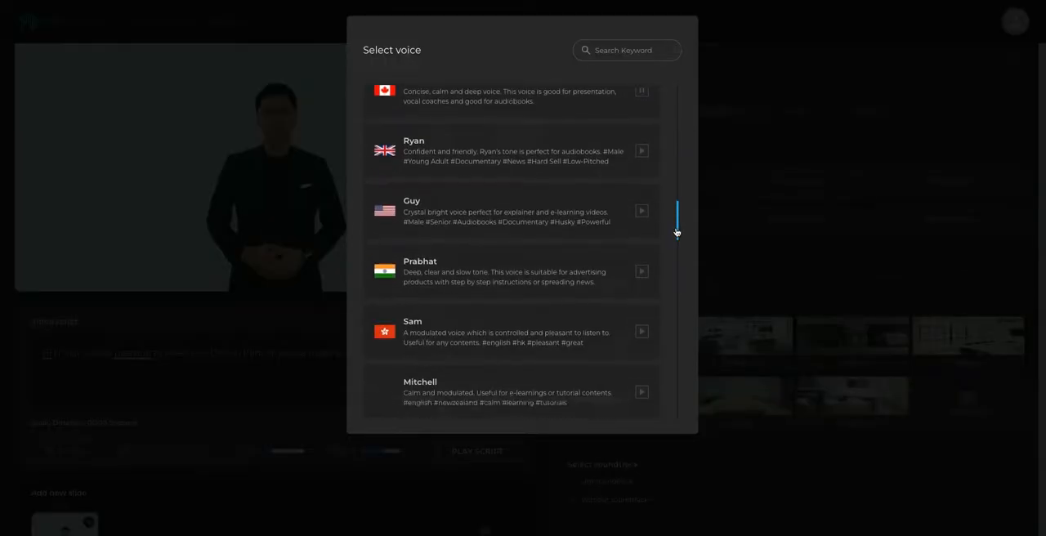
pyautogui.scroll(-3)
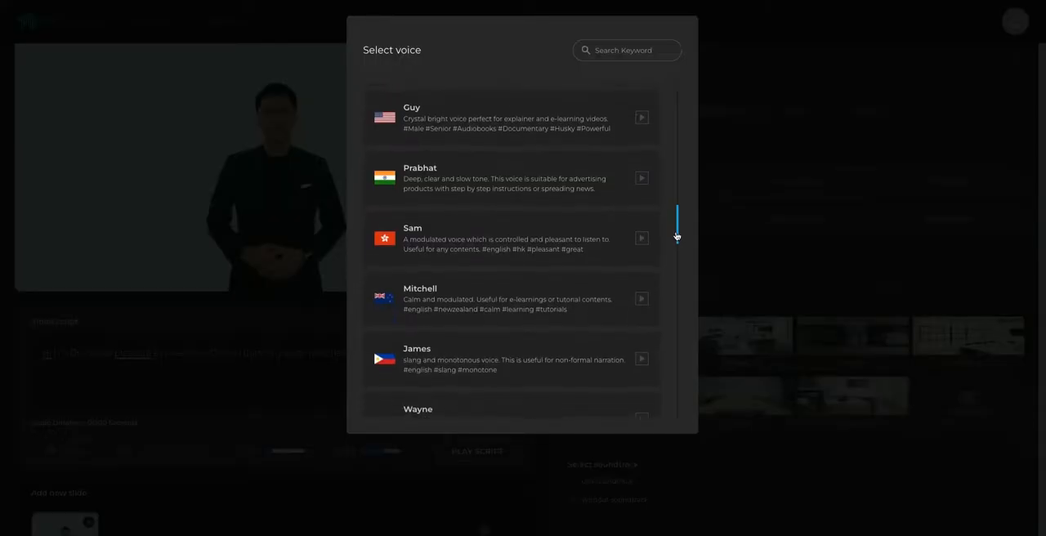
pyautogui.scroll(-3)
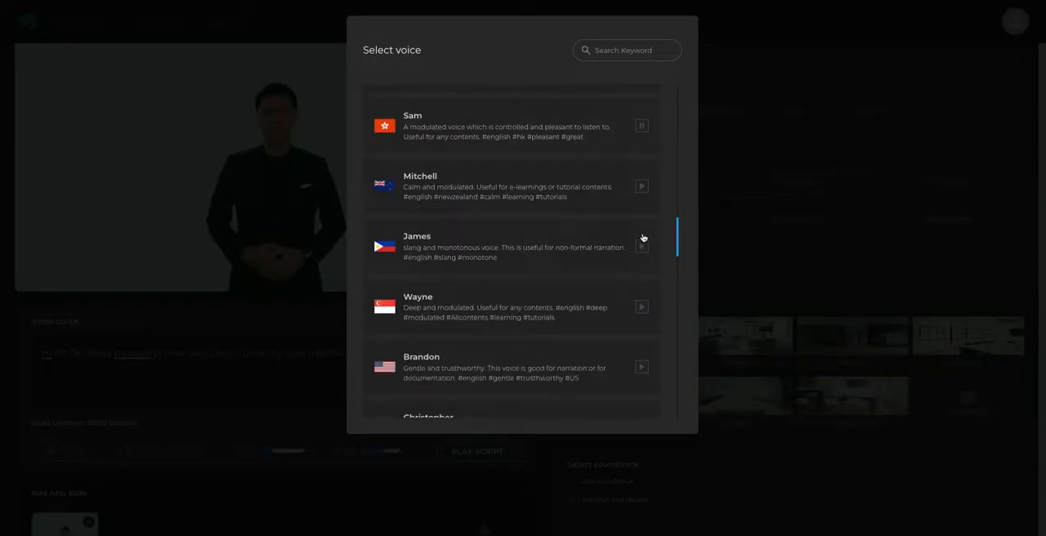
pyautogui.scroll(-3)
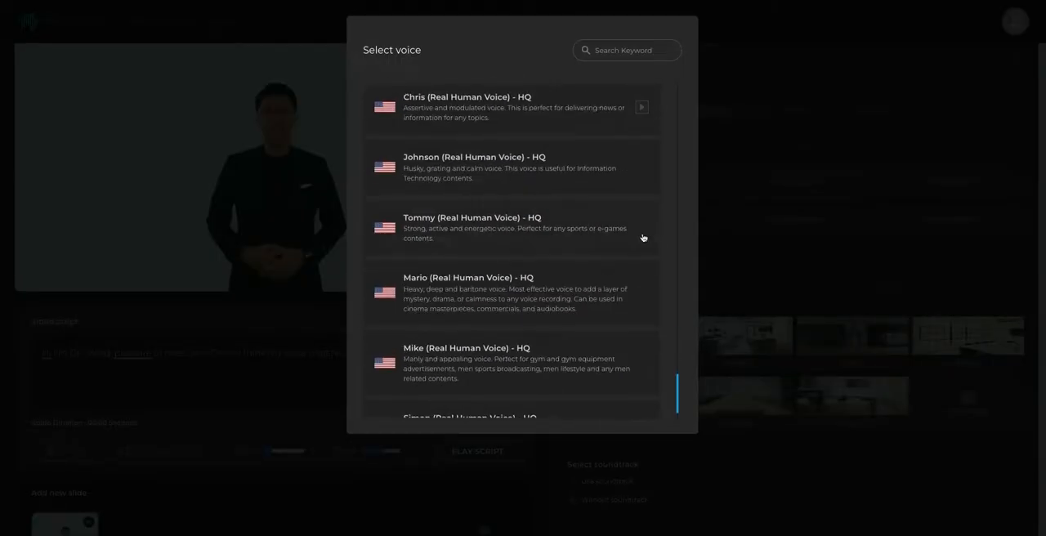
pyautogui.scroll(-3)
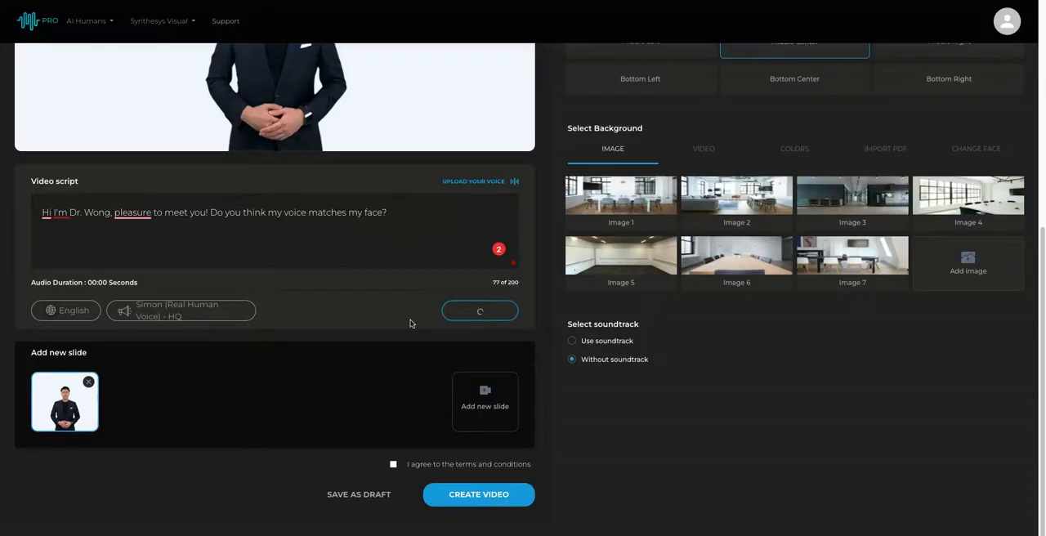
pyautogui.moveTo(414, 307)
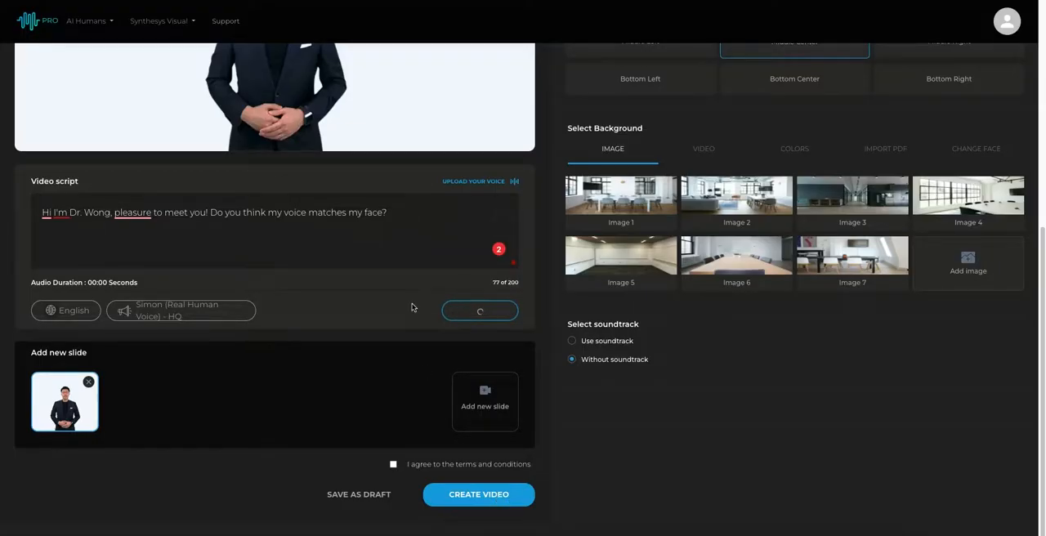
pyautogui.moveTo(400, 183)
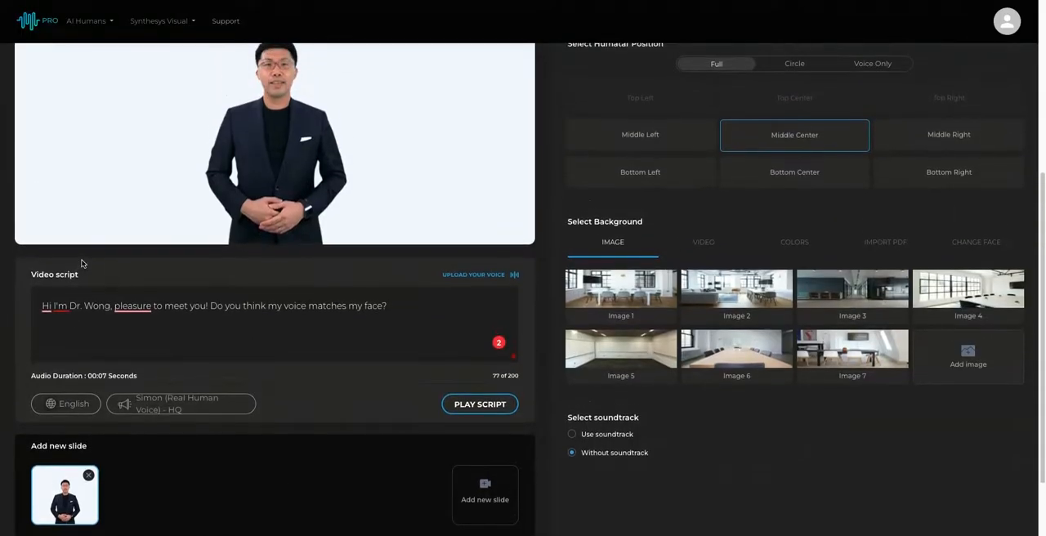
# Step: Reach the Select Background section for the 7-second Dr. Wong script
pyautogui.scroll(-3)
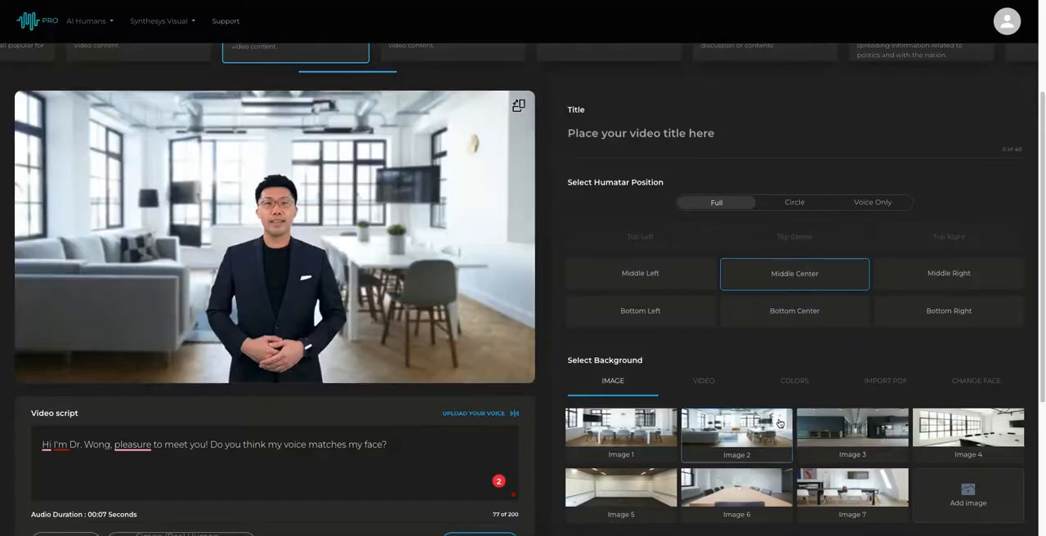
# Step: Try the white-table office image, then the red bokeh moving video as the background
pyautogui.click(851, 432)
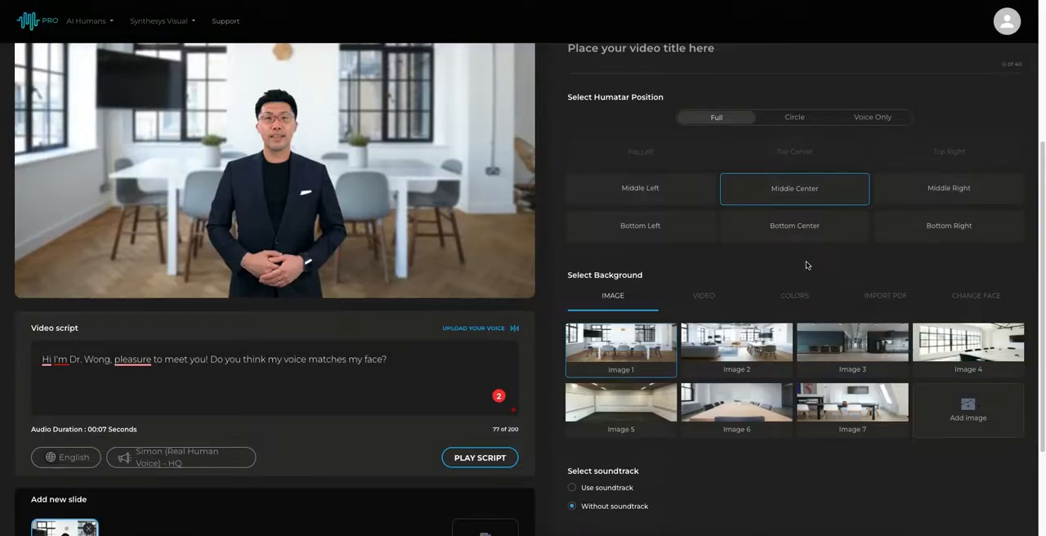
pyautogui.click(703, 295)
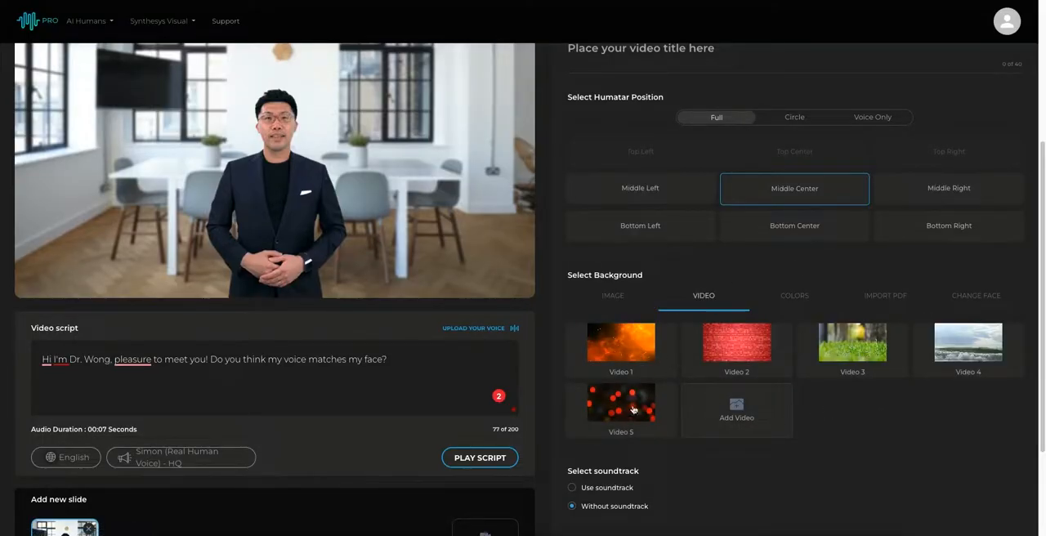
pyautogui.click(793, 295)
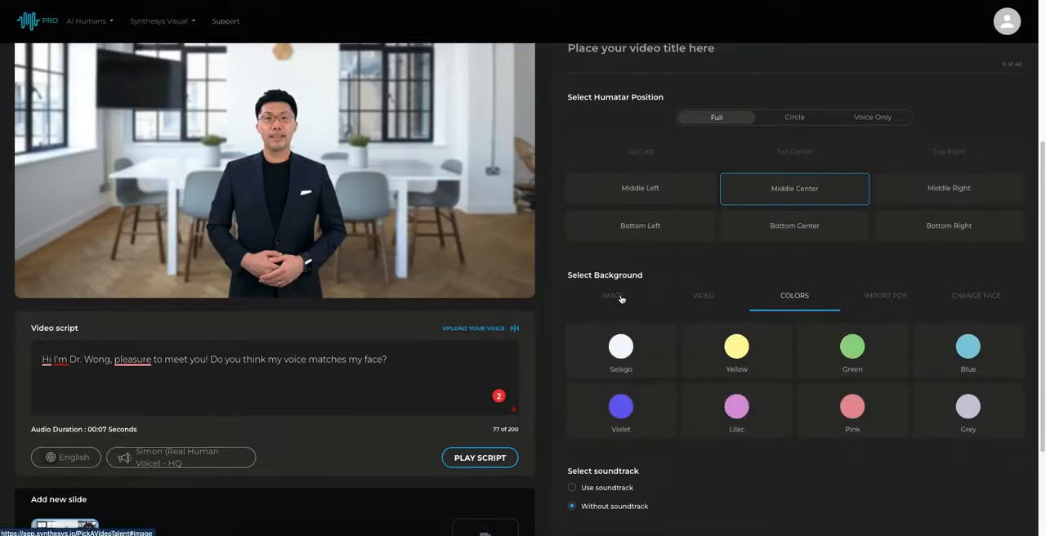
# Step: Look over the face-swap options, then return to the room image backgrounds
pyautogui.click(976, 296)
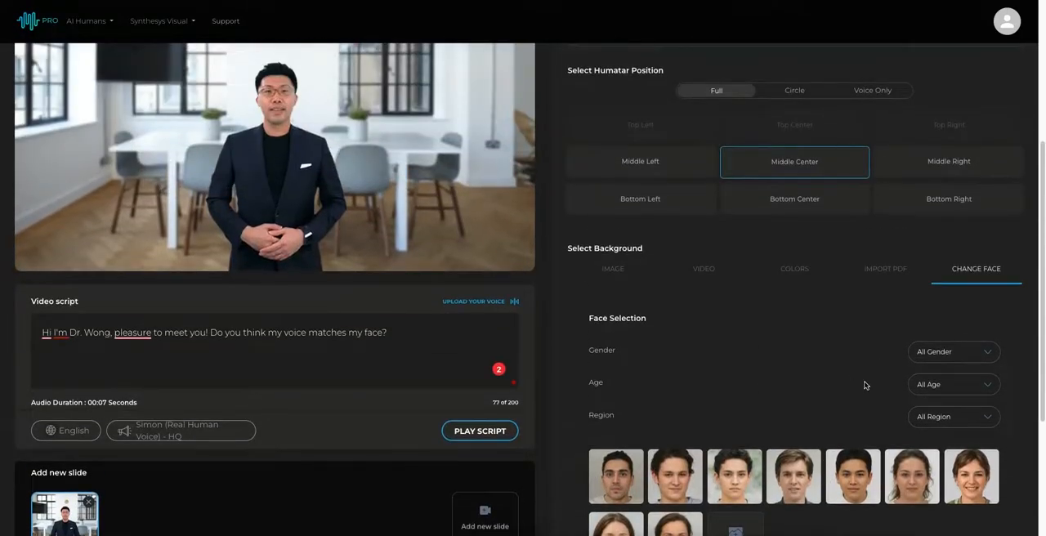
pyautogui.moveTo(867, 482)
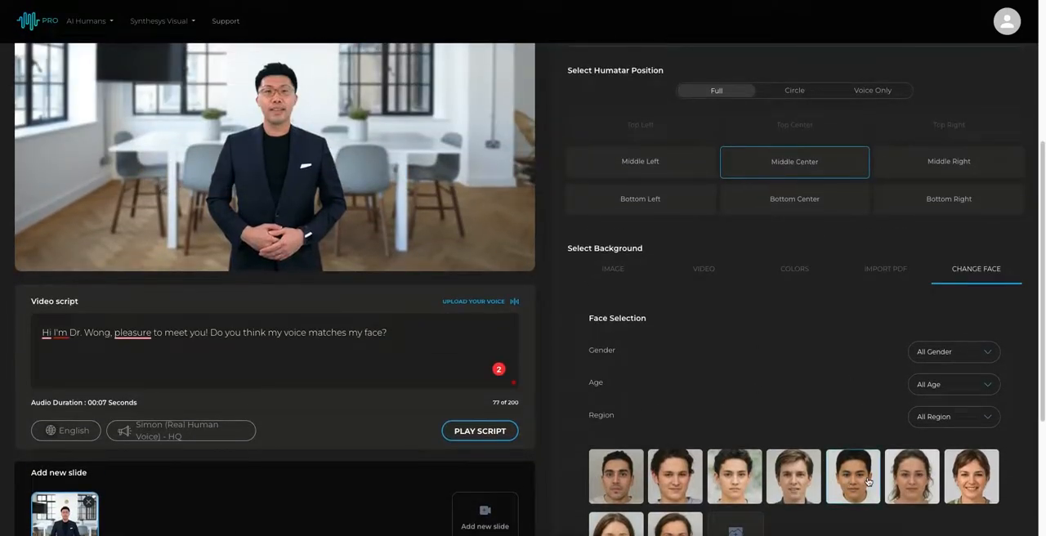
pyautogui.scroll(-3)
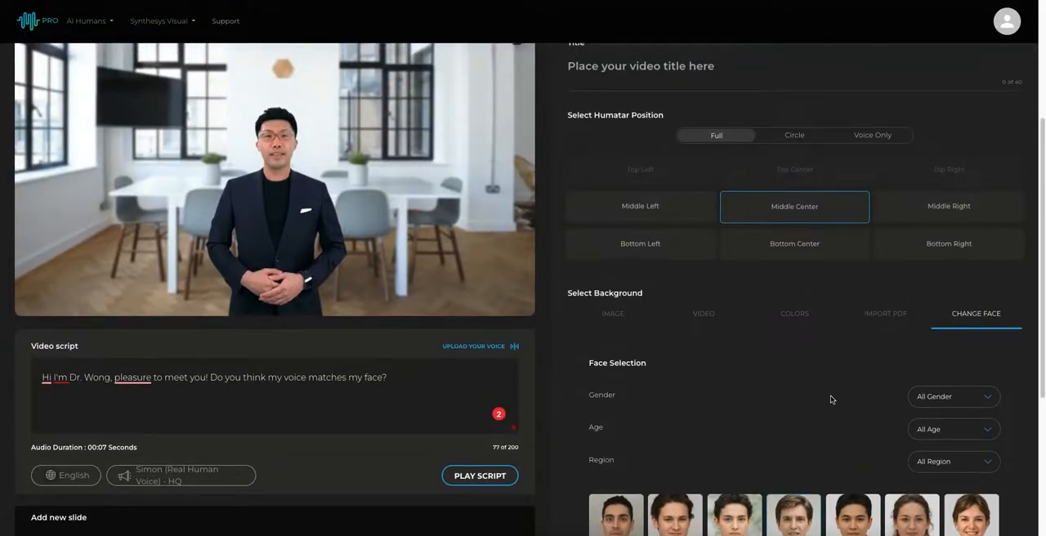
pyautogui.click(611, 314)
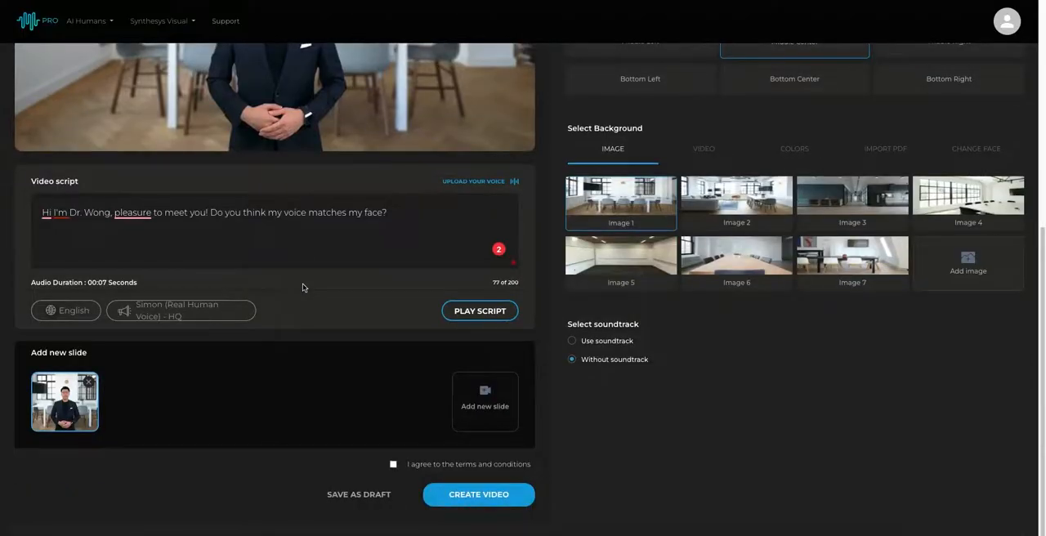
pyautogui.moveTo(376, 372)
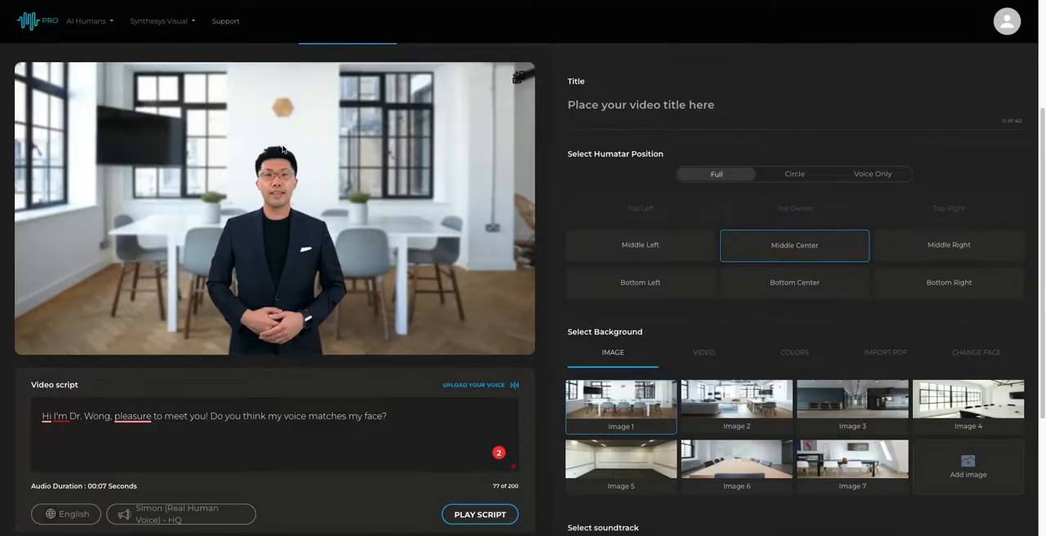
pyautogui.moveTo(317, 161)
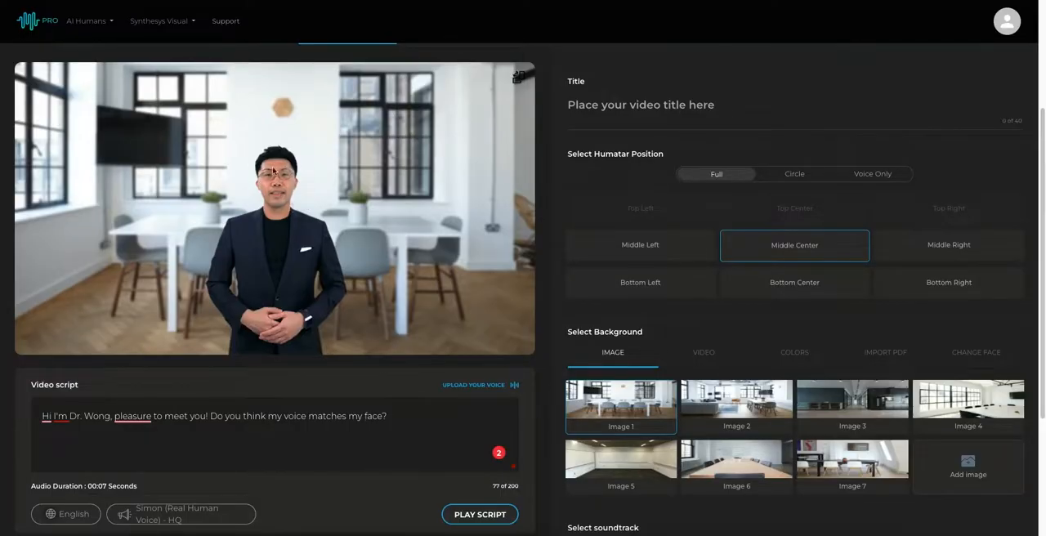
# Step: Reach and accept the terms and conditions for the single-slide Dr. Wong video
pyautogui.scroll(-3)
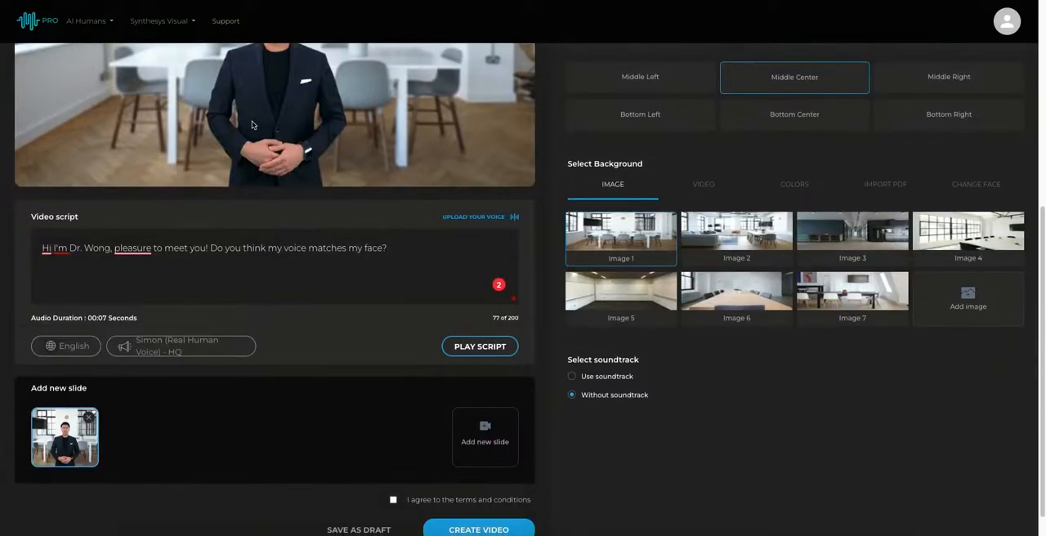
pyautogui.scroll(-3)
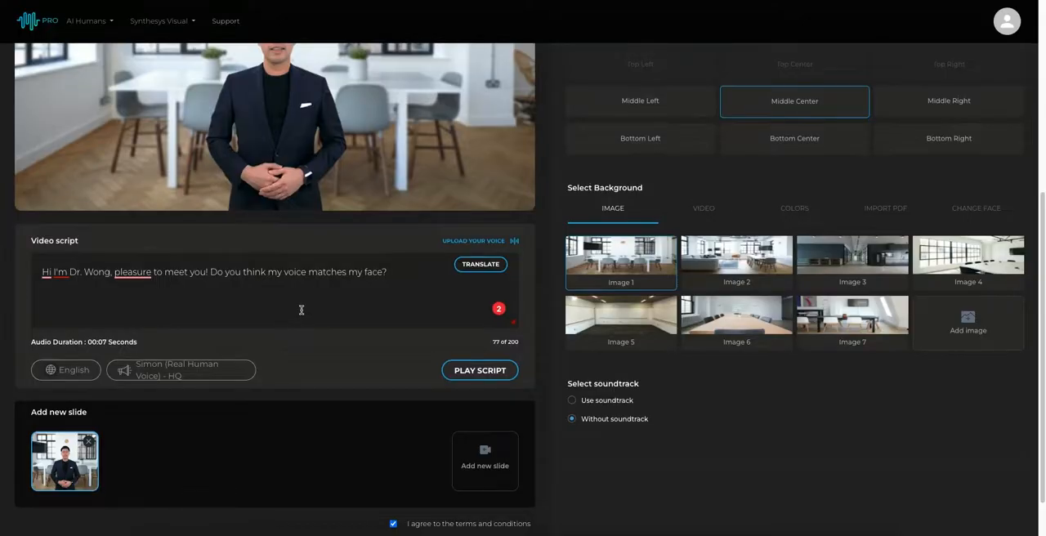
pyautogui.scroll(-3)
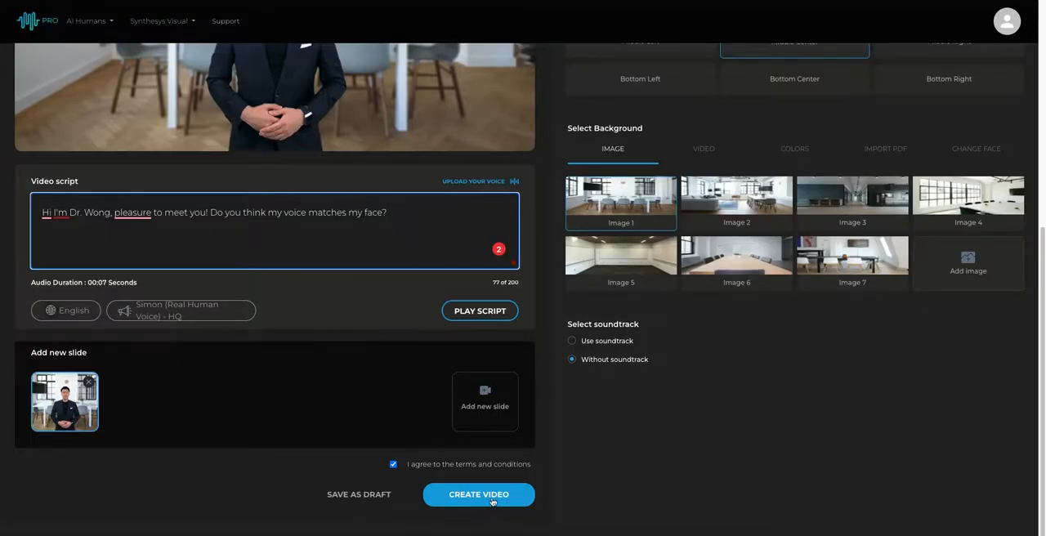
# Step: Title the video 'Dr Wong' and submit it, queuing a 7-second Liam #2 video
pyautogui.click(478, 494)
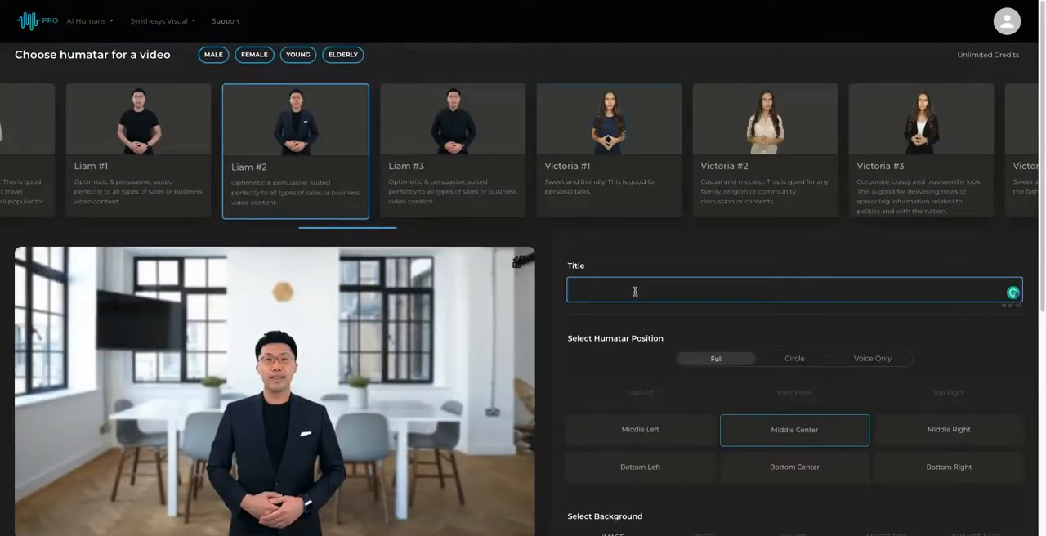
pyautogui.write('Dr Wong')
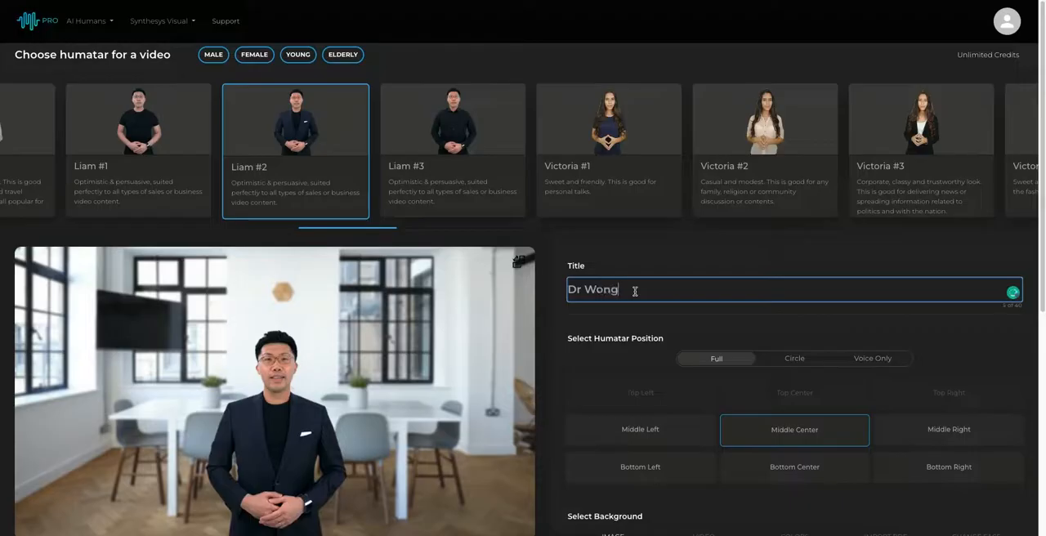
pyautogui.scroll(-3)
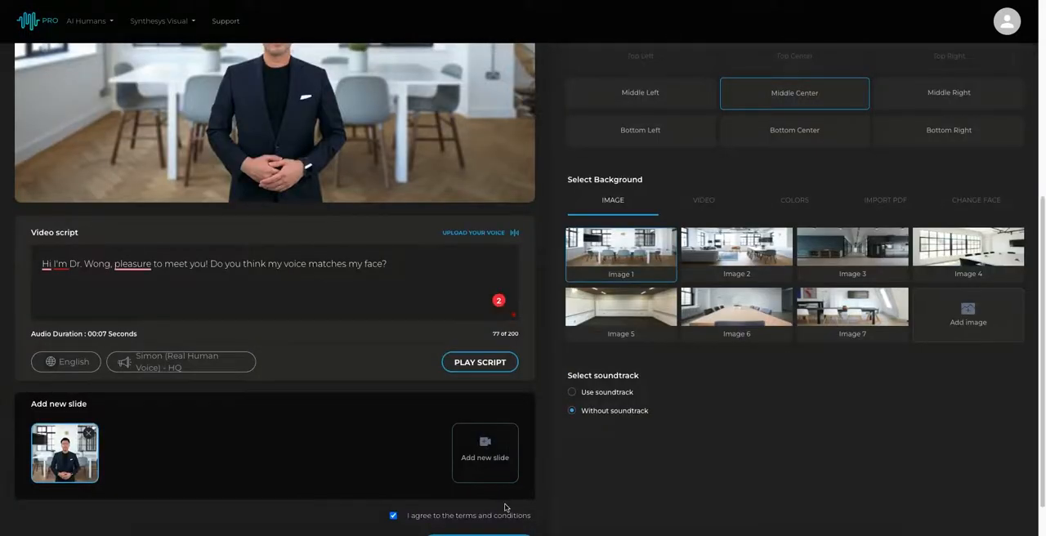
pyautogui.scroll(-3)
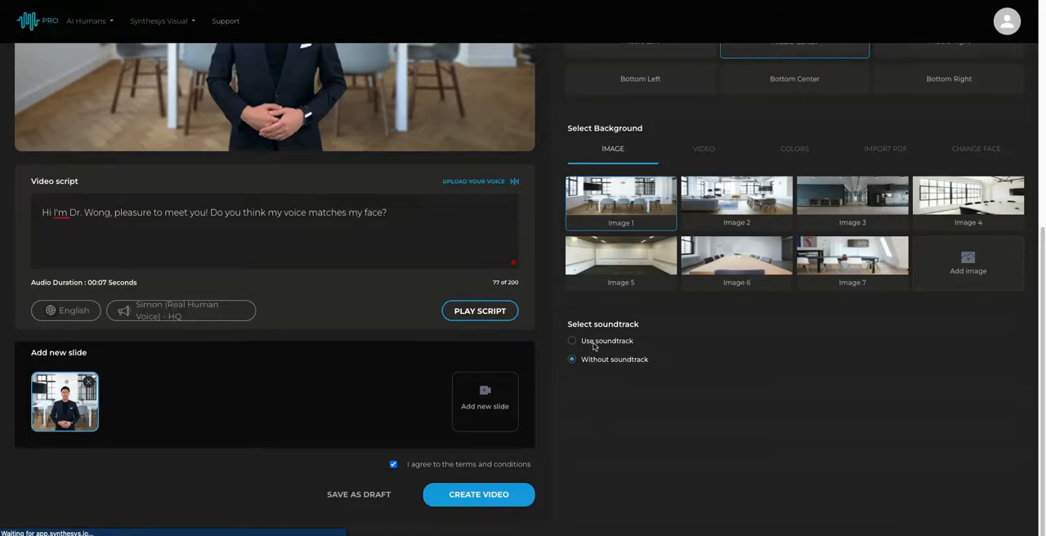
pyautogui.click(478, 494)
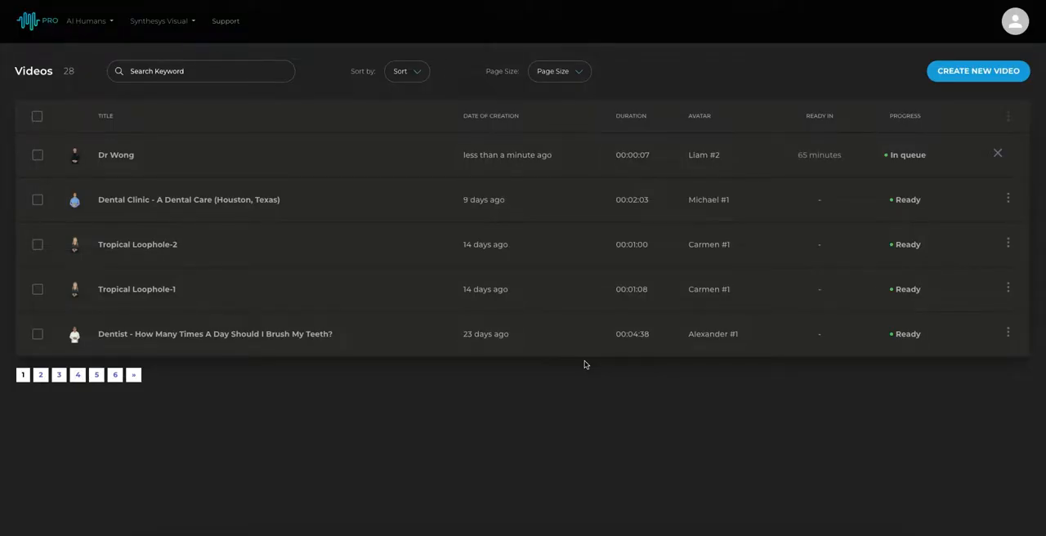
pyautogui.moveTo(794, 156)
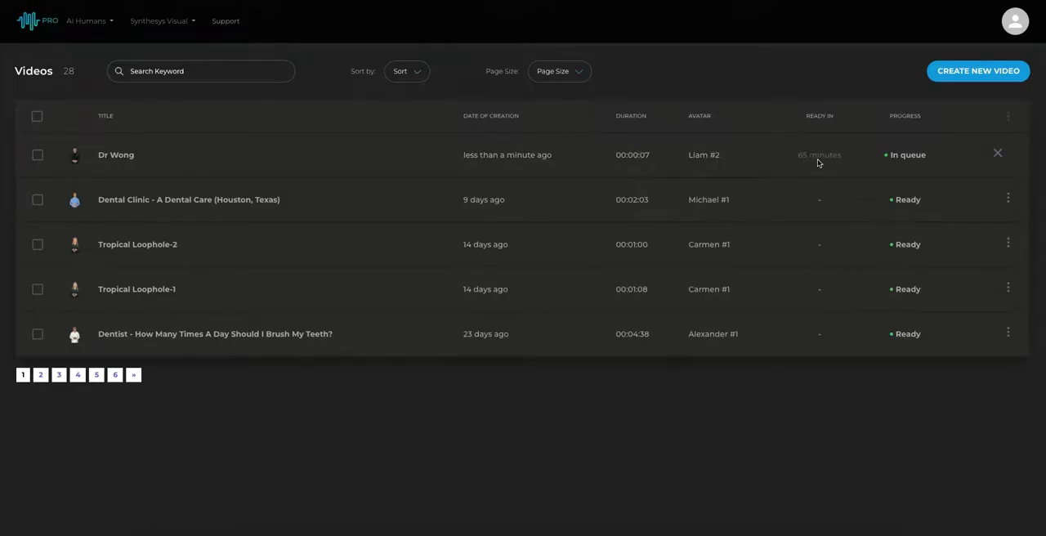
pyautogui.moveTo(840, 156)
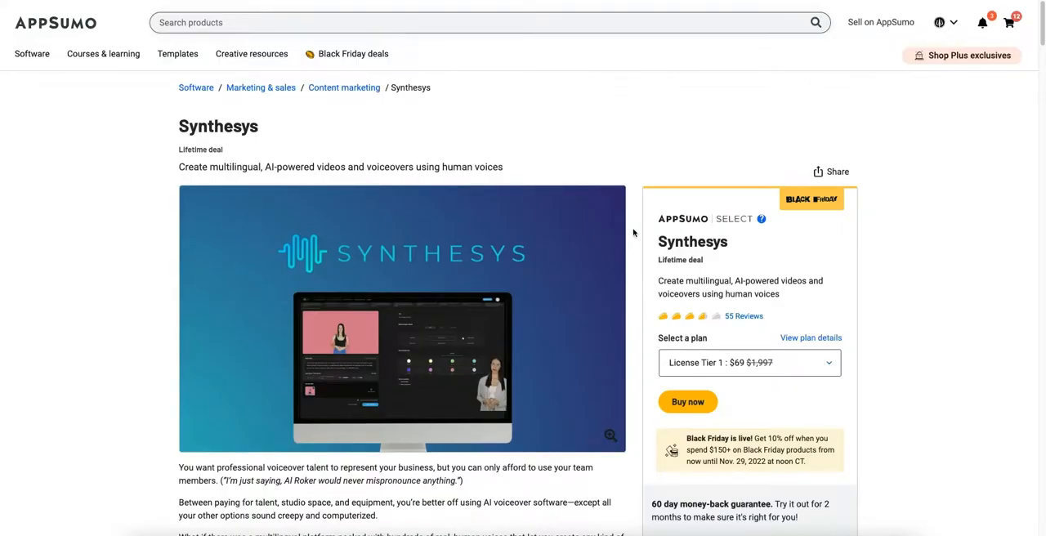
# Step: Reveal the license plans: Tier 1 at $69 and Tier 2 at $179 with unlimited videos
pyautogui.scroll(-3)
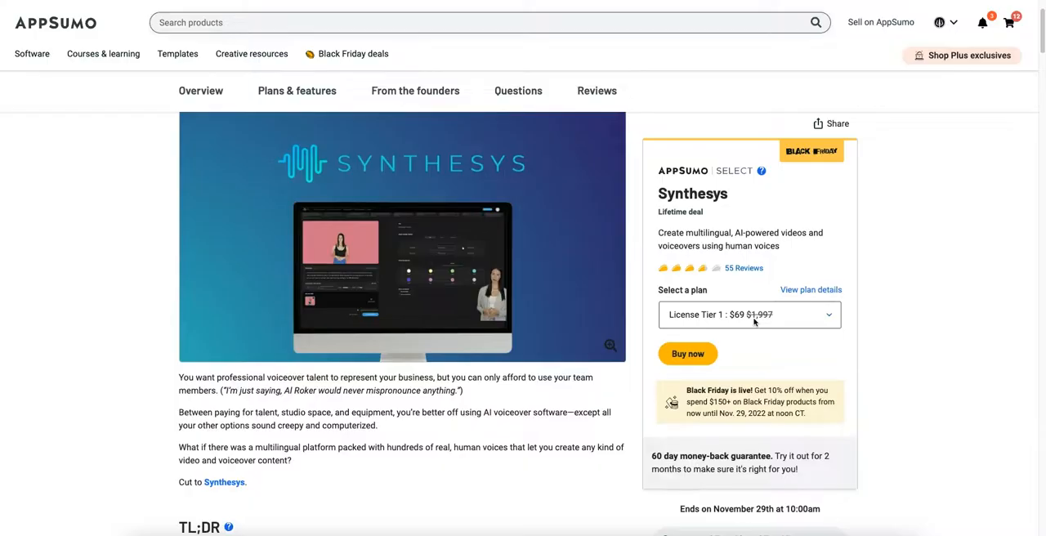
pyautogui.click(749, 314)
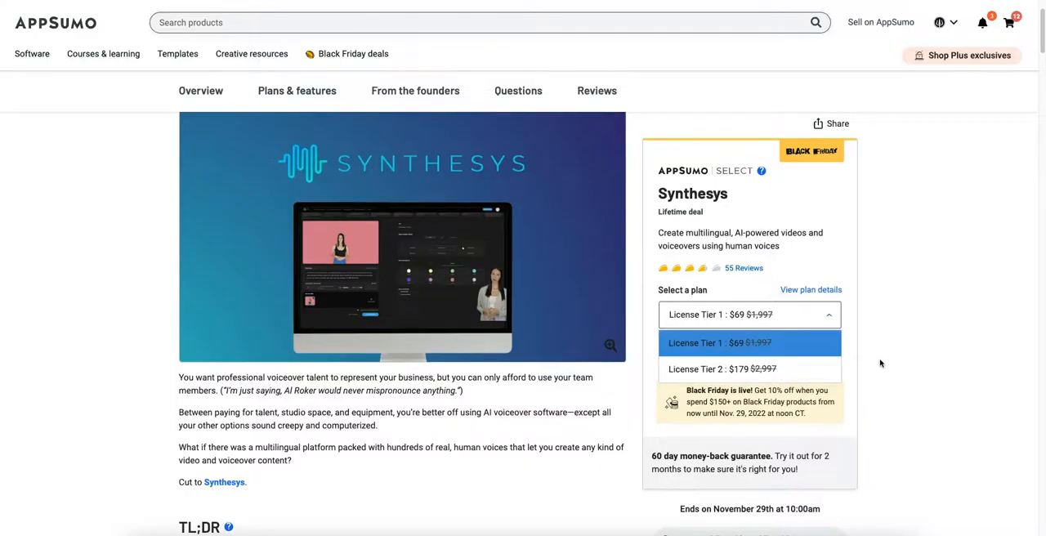
pyautogui.scroll(-3)
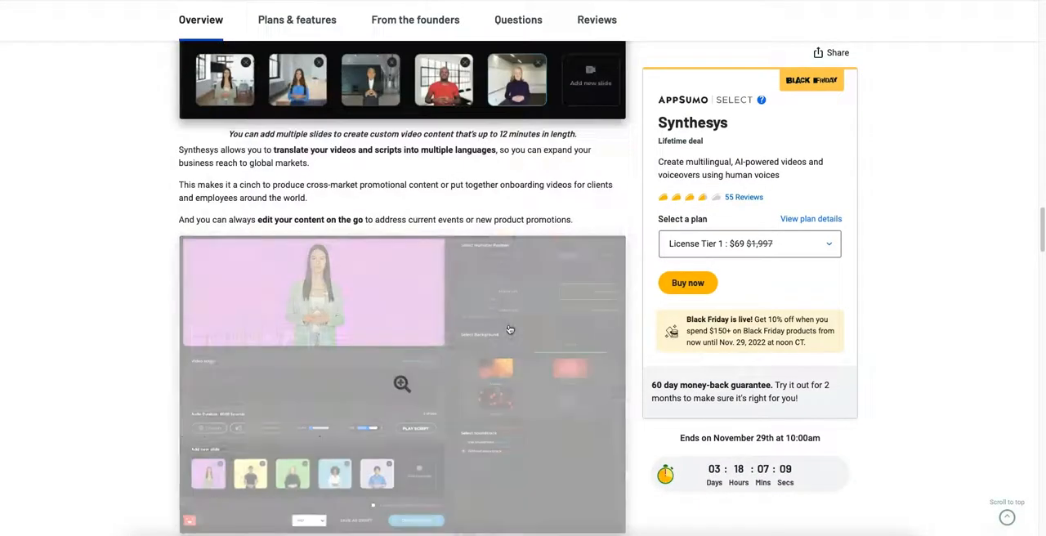
pyautogui.scroll(-3)
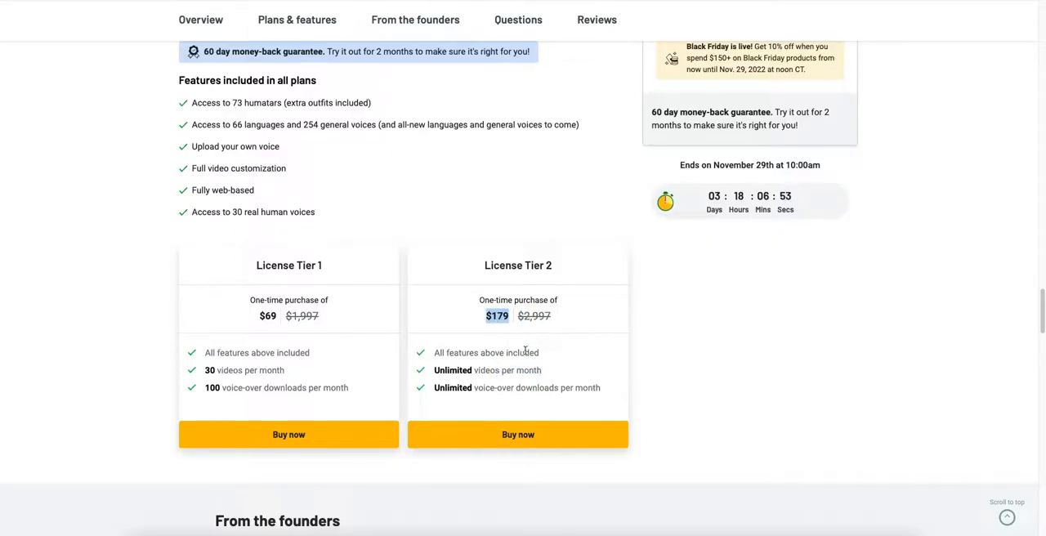
pyautogui.moveTo(528, 369)
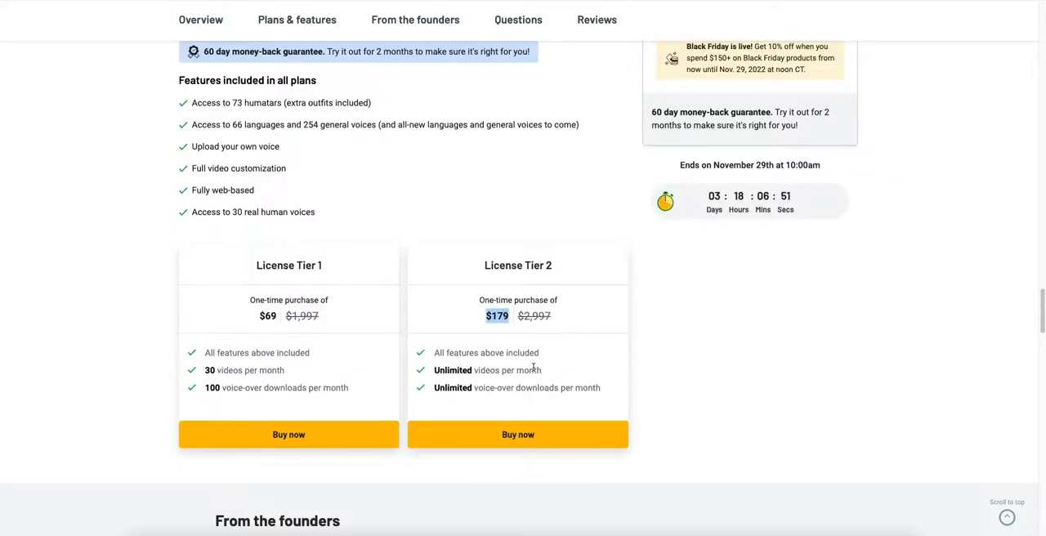
pyautogui.scroll(-3)
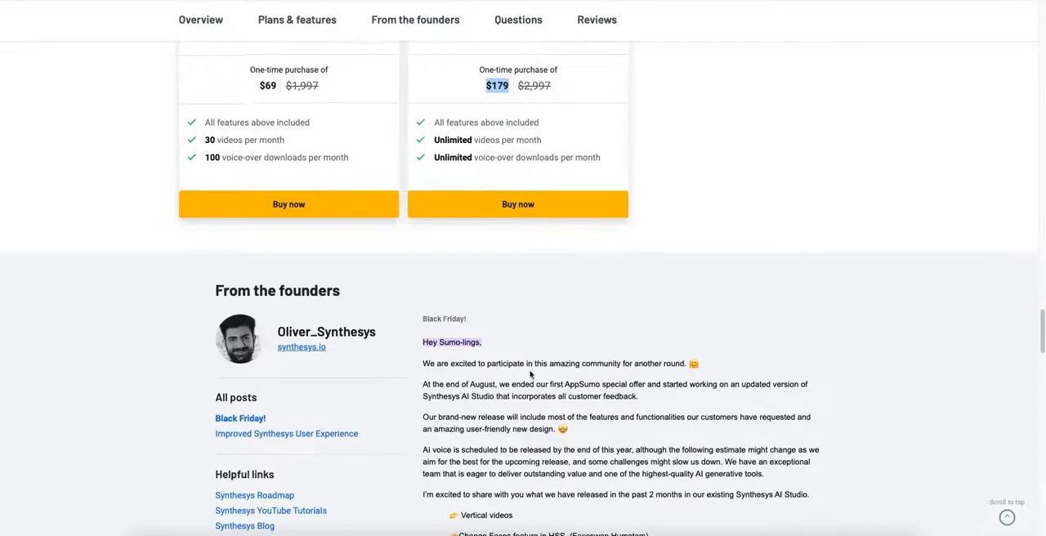
# Step: Read the From the founders update, then show the deal's customer reviews
pyautogui.scroll(-3)
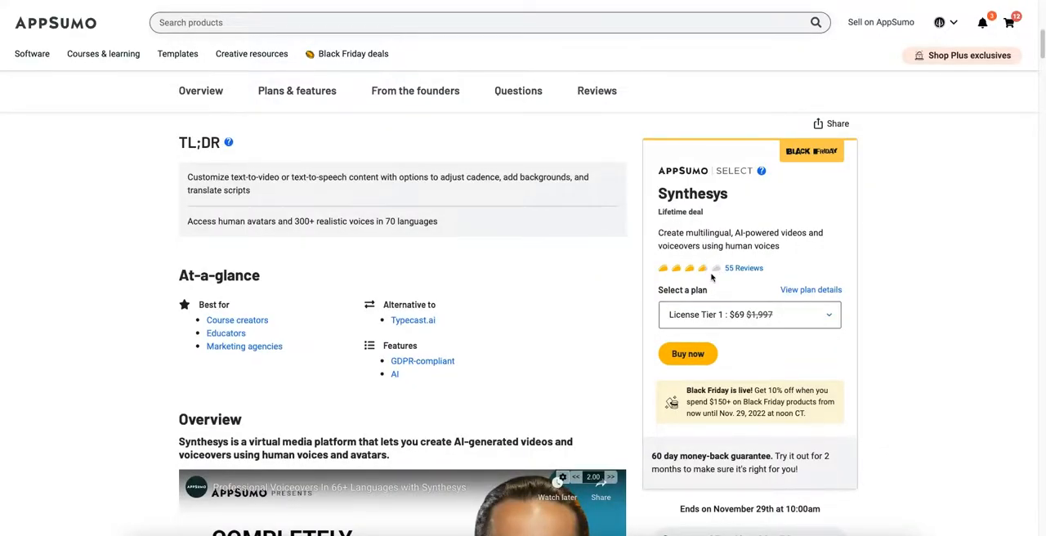
pyautogui.scroll(-3)
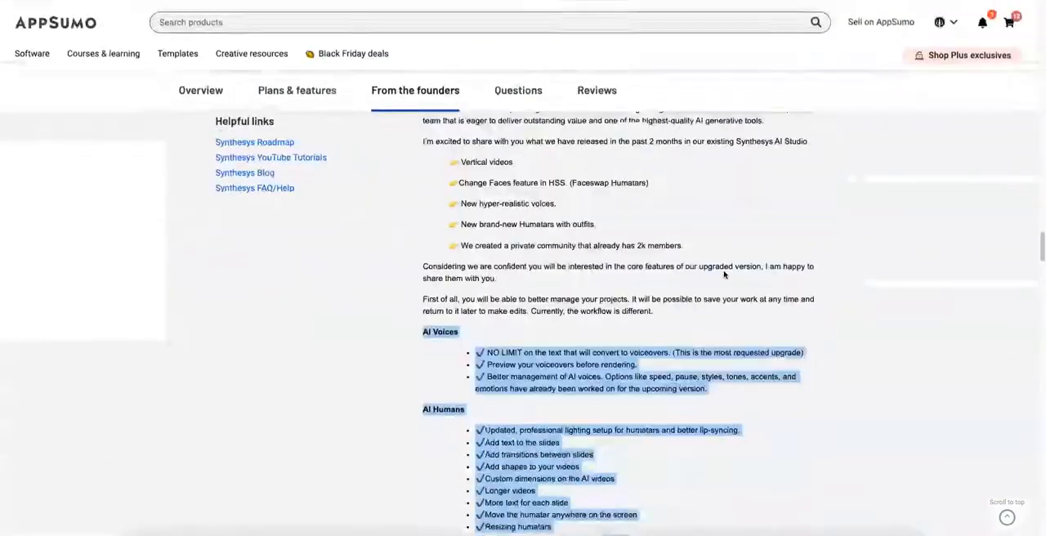
pyautogui.click(596, 74)
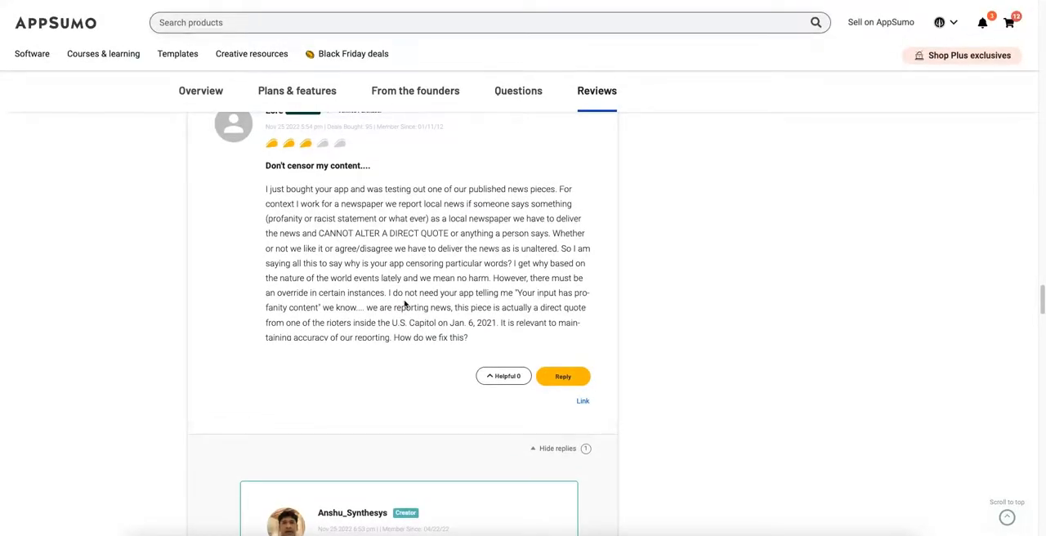
pyautogui.scroll(-3)
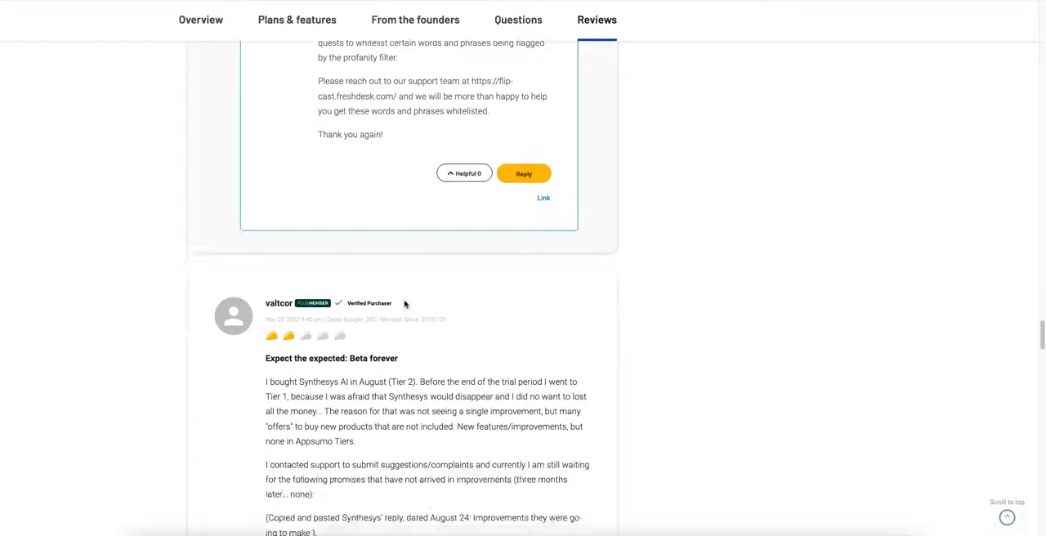
pyautogui.scroll(-3)
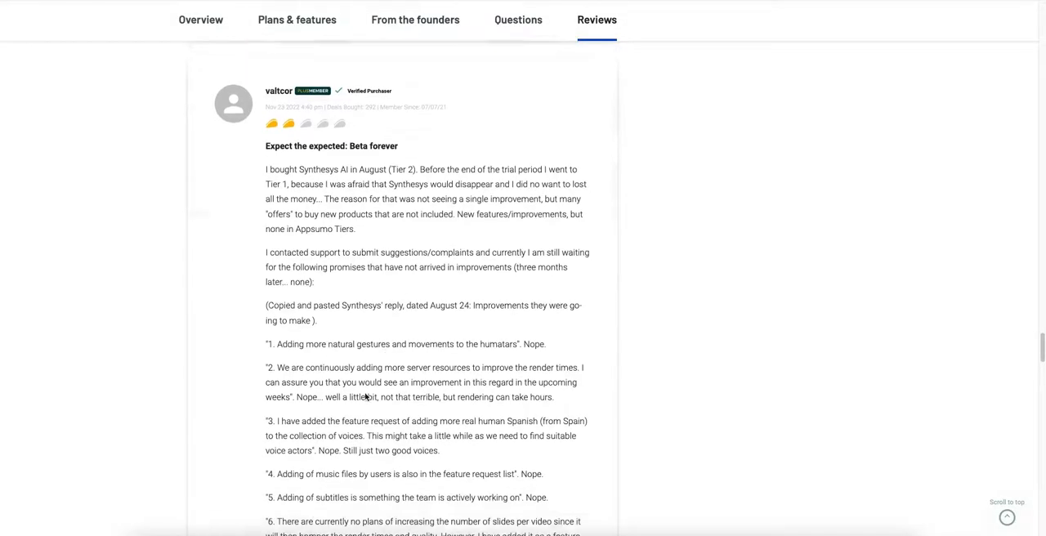
pyautogui.scroll(-3)
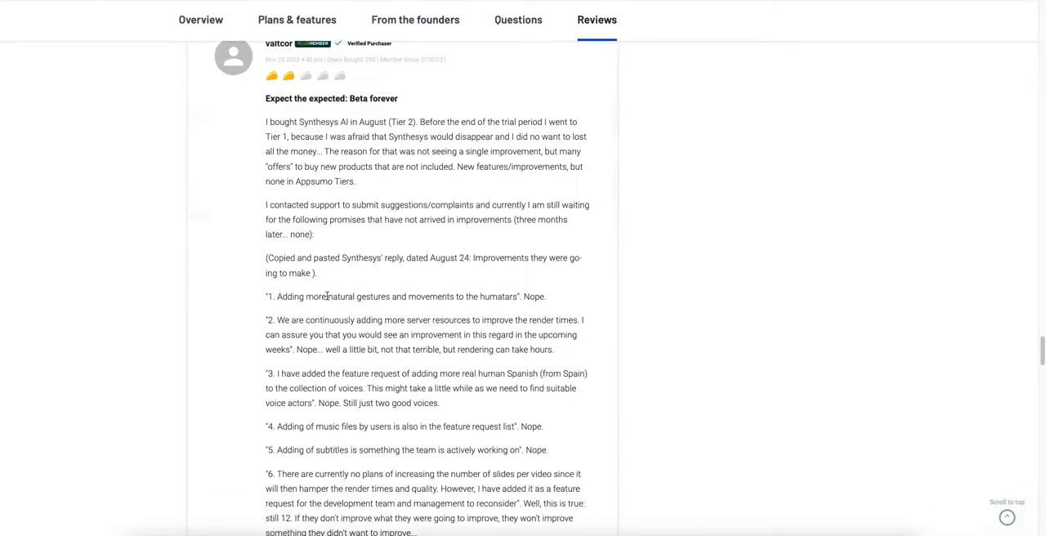
pyautogui.tripleClick(400, 296)
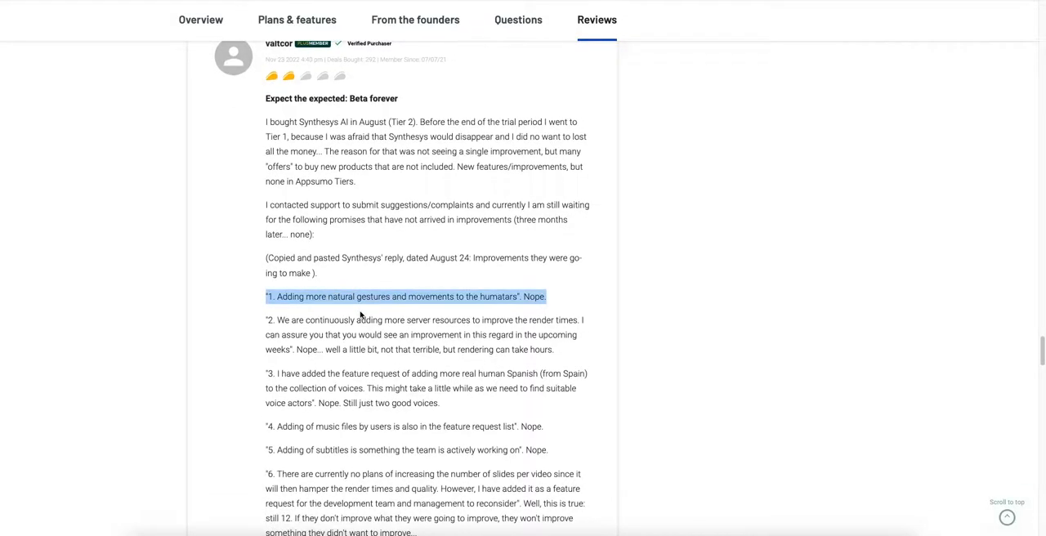
pyautogui.moveTo(386, 334)
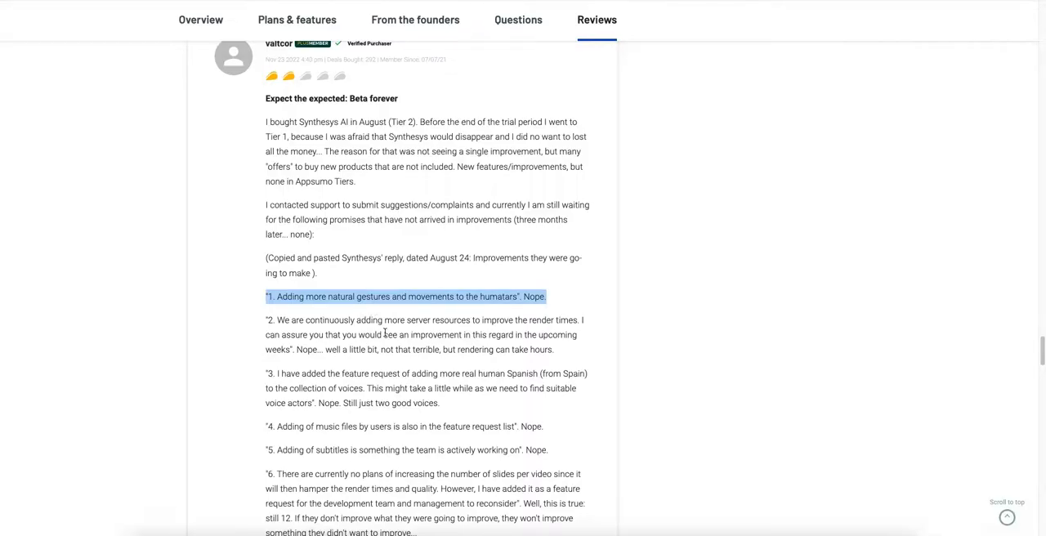
pyautogui.scroll(-3)
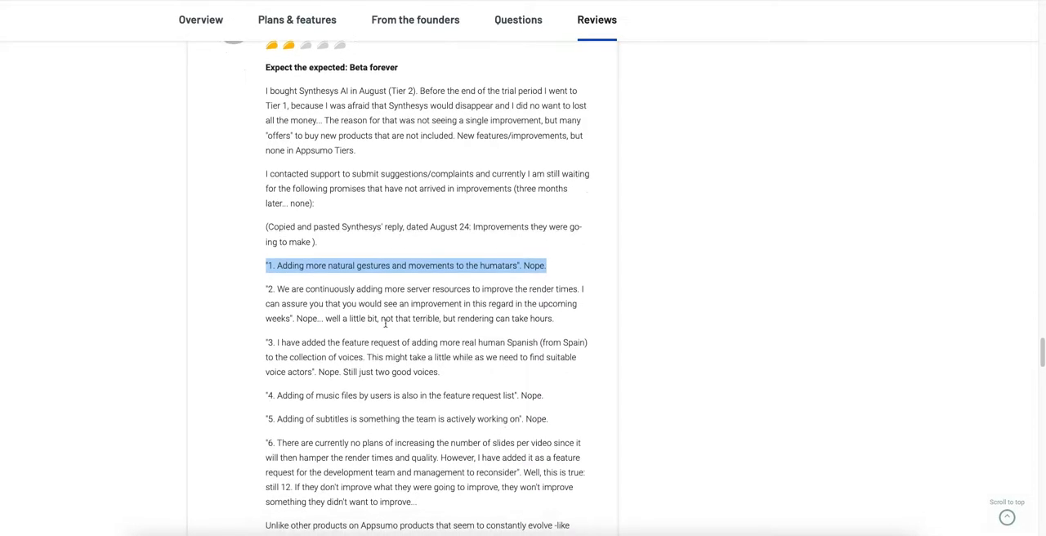
pyautogui.scroll(-3)
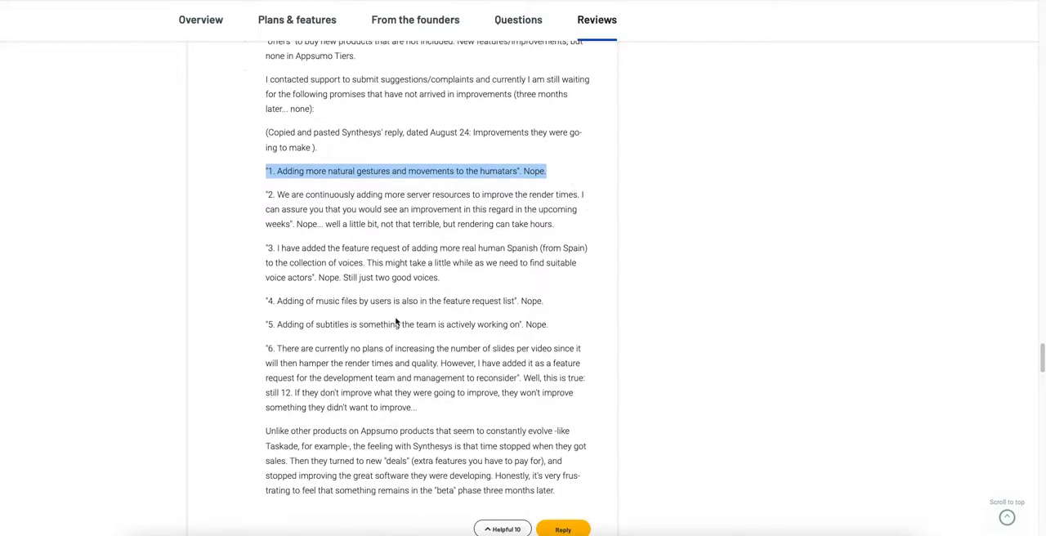
pyautogui.scroll(-3)
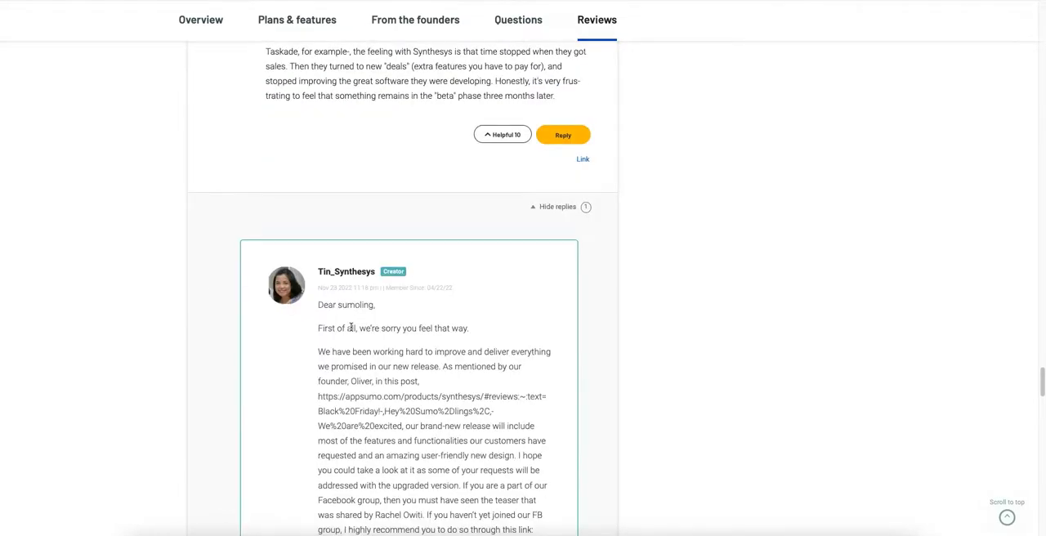
pyautogui.scroll(-3)
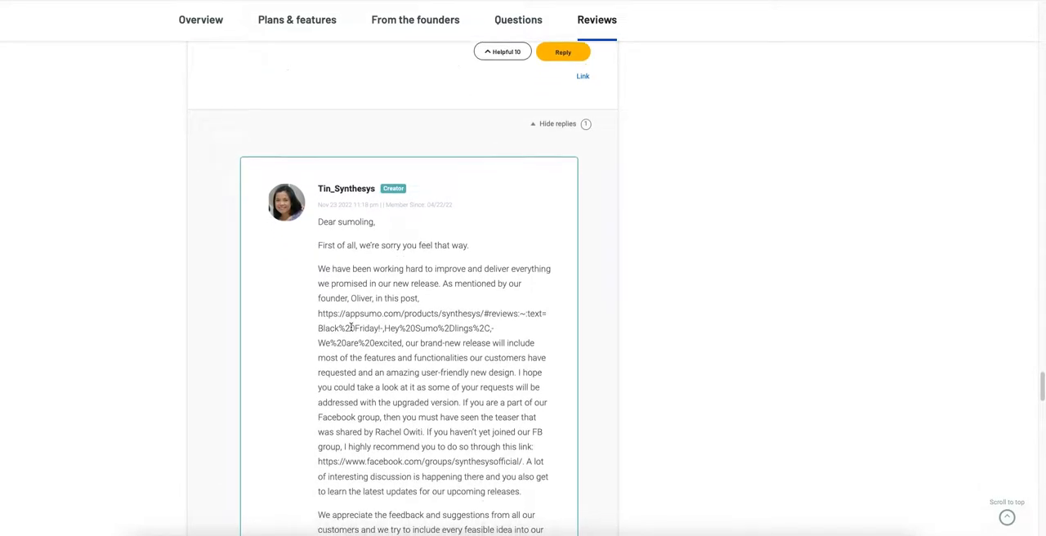
pyautogui.scroll(-3)
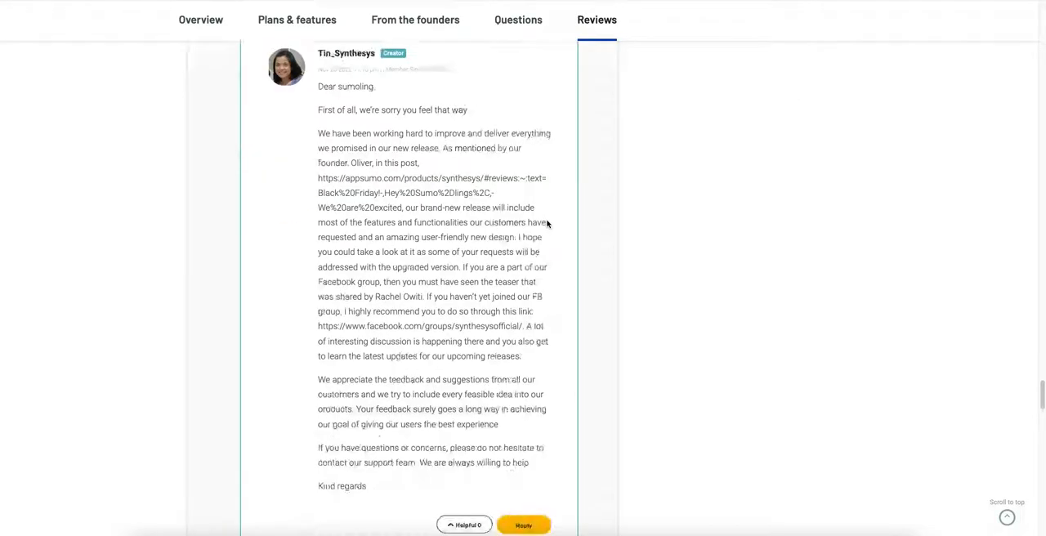
pyautogui.scroll(-3)
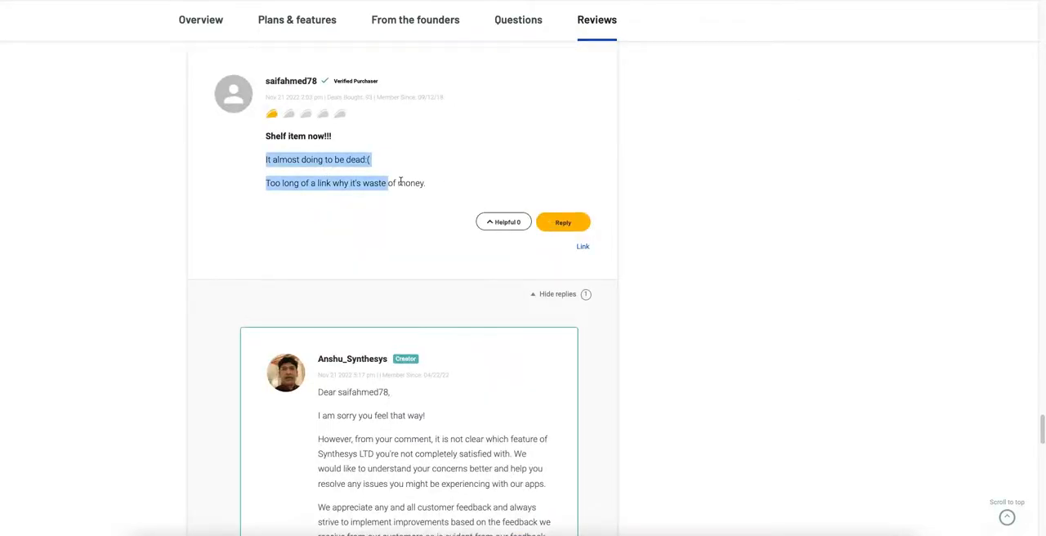
pyautogui.scroll(-3)
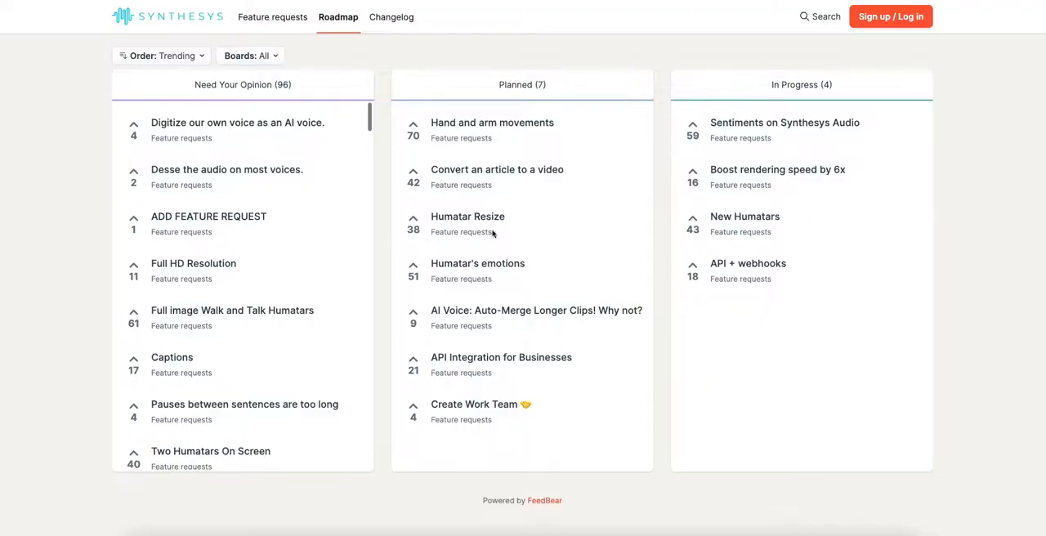
pyautogui.moveTo(483, 115)
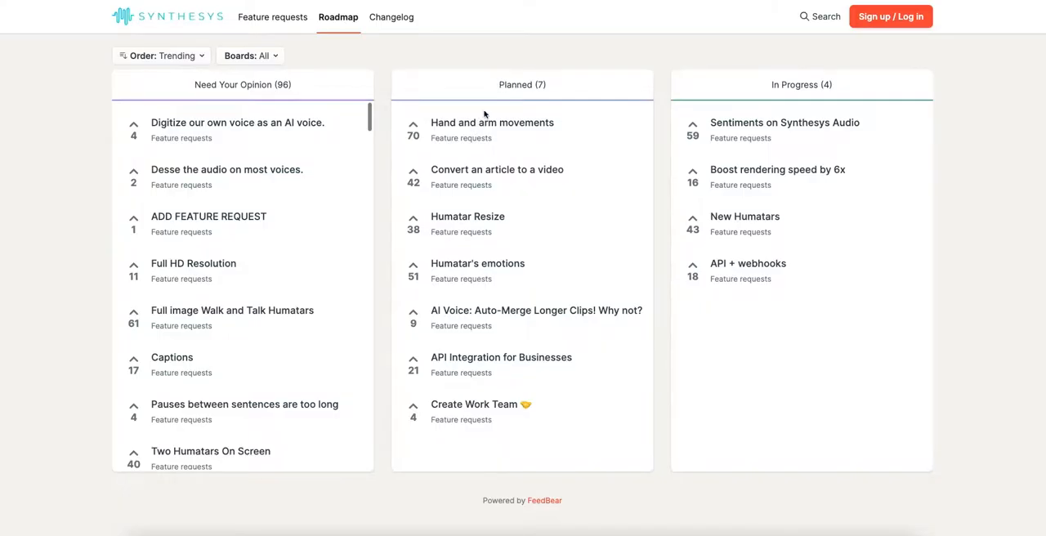
pyautogui.moveTo(434, 131)
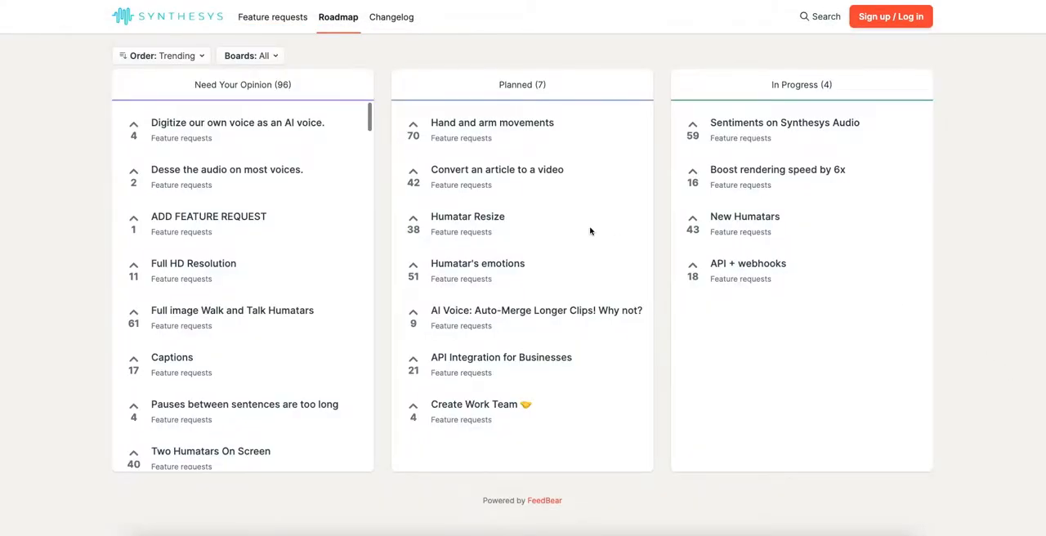
pyautogui.moveTo(480, 123)
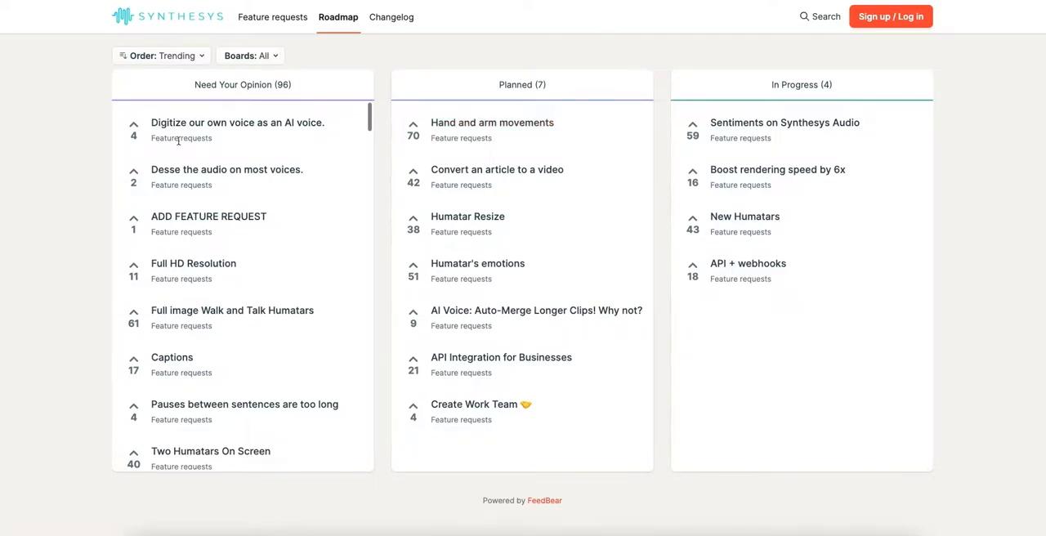
pyautogui.moveTo(163, 319)
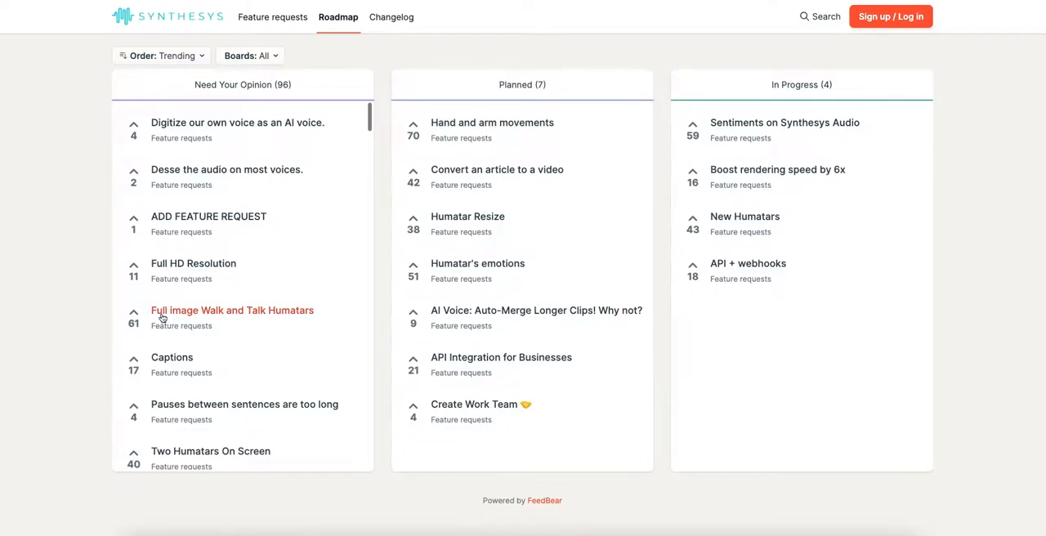
pyautogui.moveTo(216, 323)
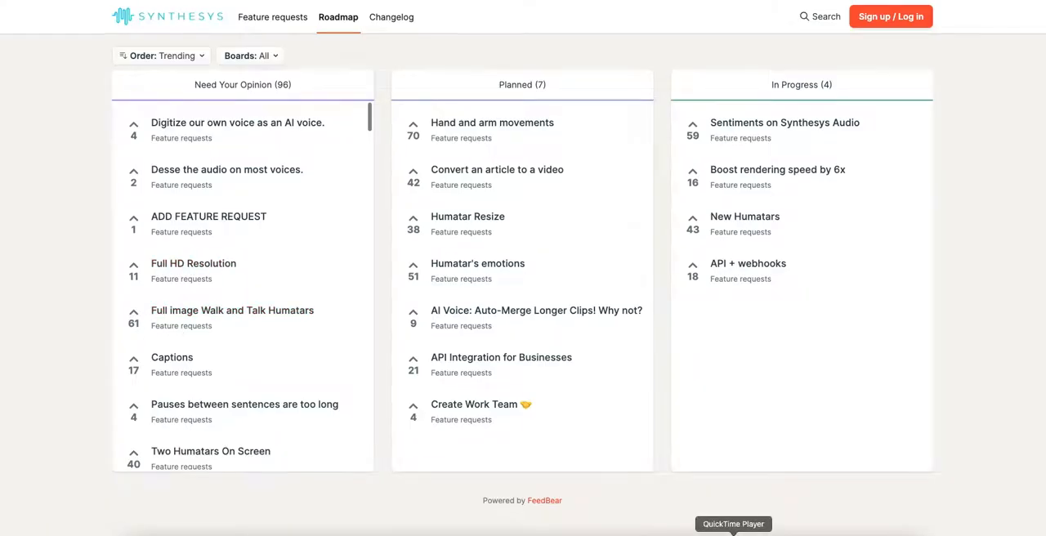
# Step: Show the FeedBear roadmap columns: Need Your Opinion, Planned and In Progress
pyautogui.click(734, 523)
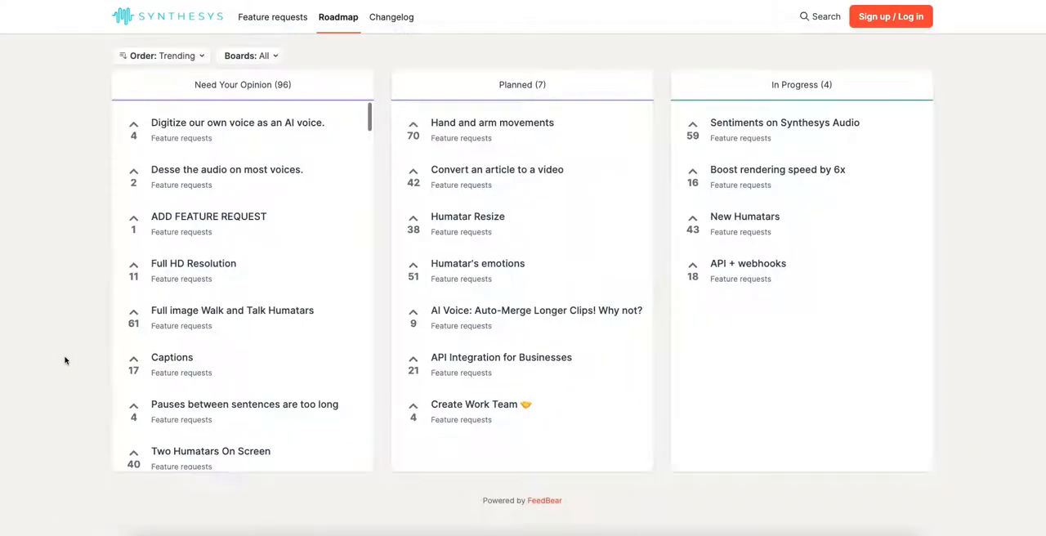
pyautogui.moveTo(198, 326)
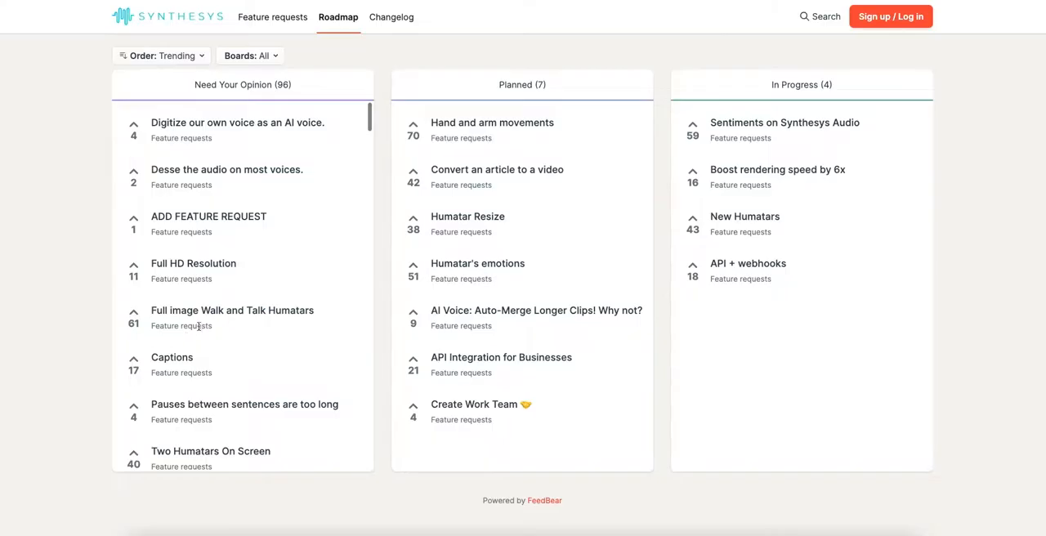
pyautogui.moveTo(134, 269)
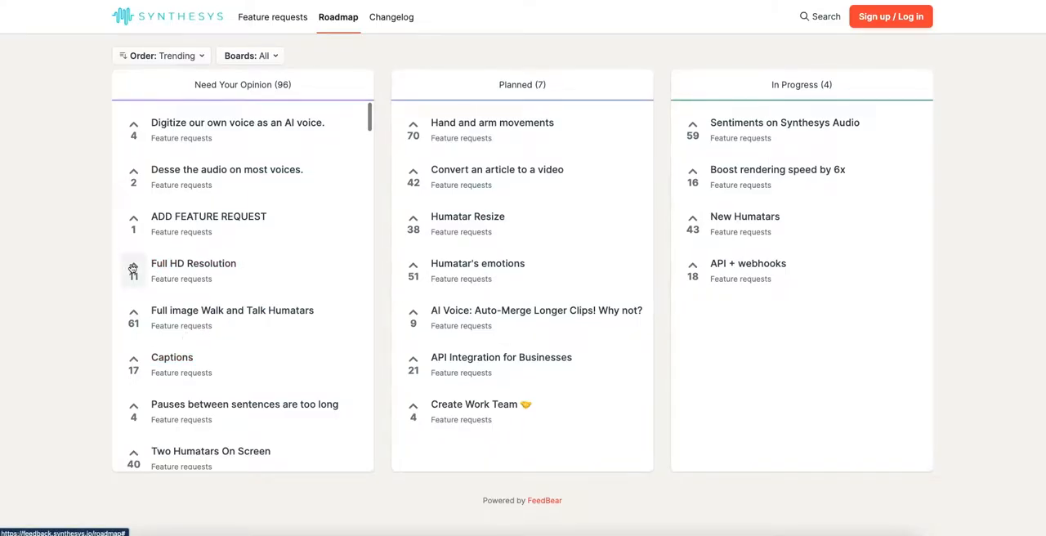
# Step: Upvote Full HD Resolution to 12 votes and view the Sentiments on Synthesys Audio request
pyautogui.click(134, 267)
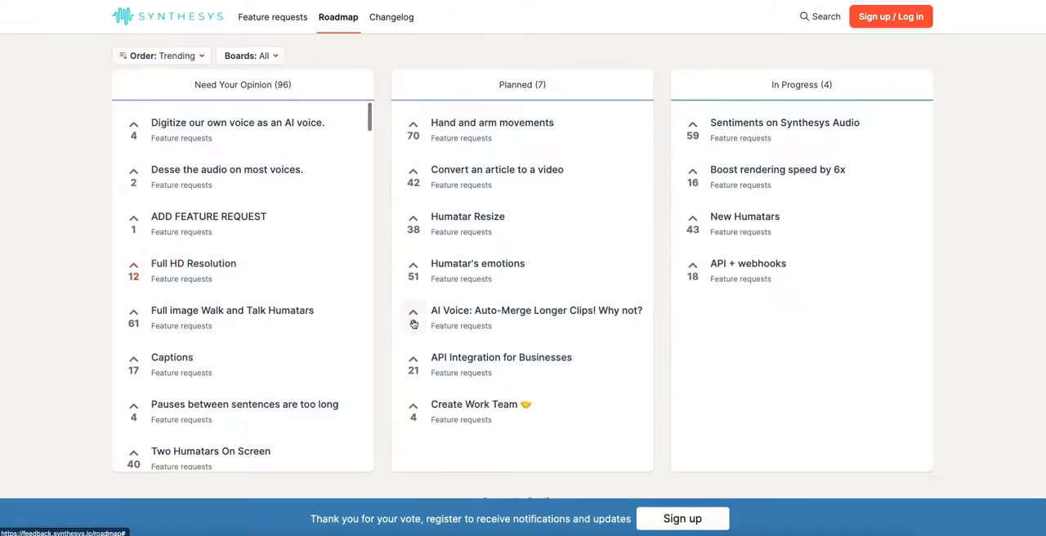
pyautogui.click(412, 313)
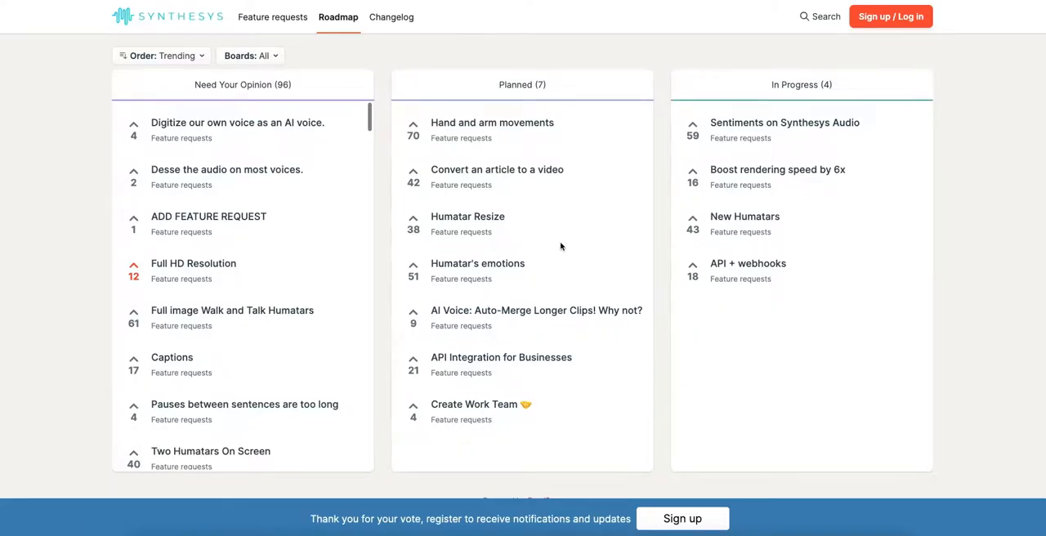
pyautogui.moveTo(765, 132)
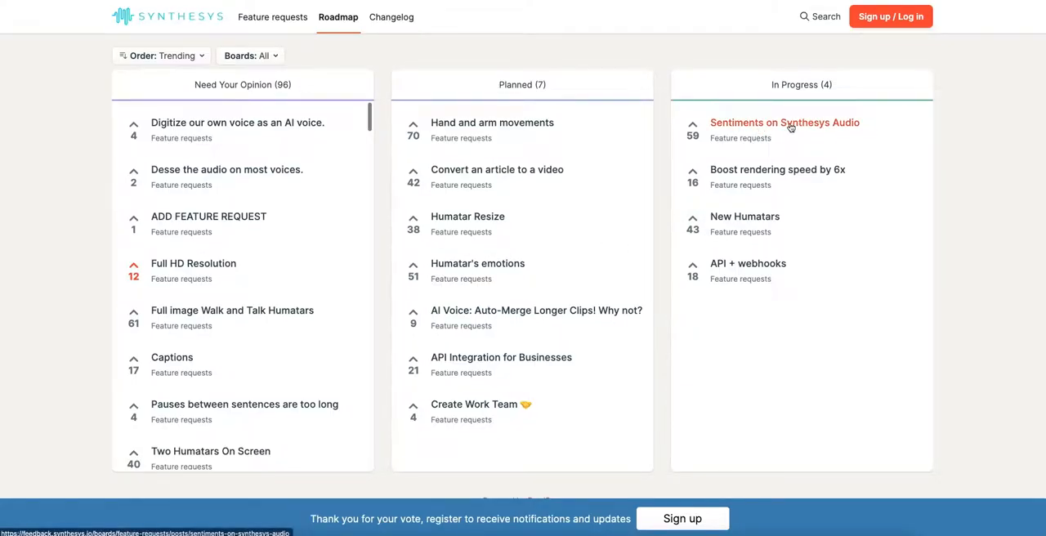
pyautogui.click(784, 122)
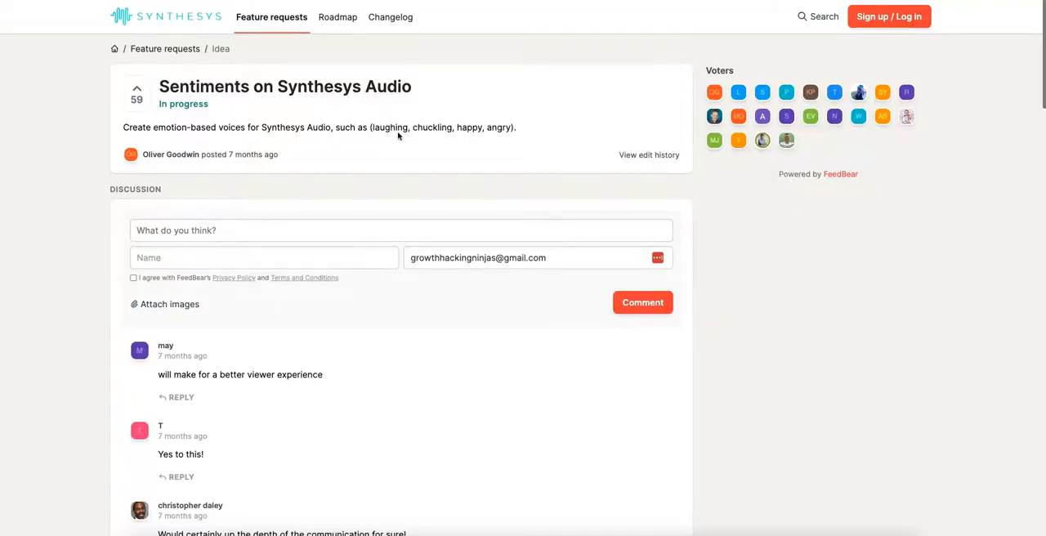
pyautogui.click(339, 17)
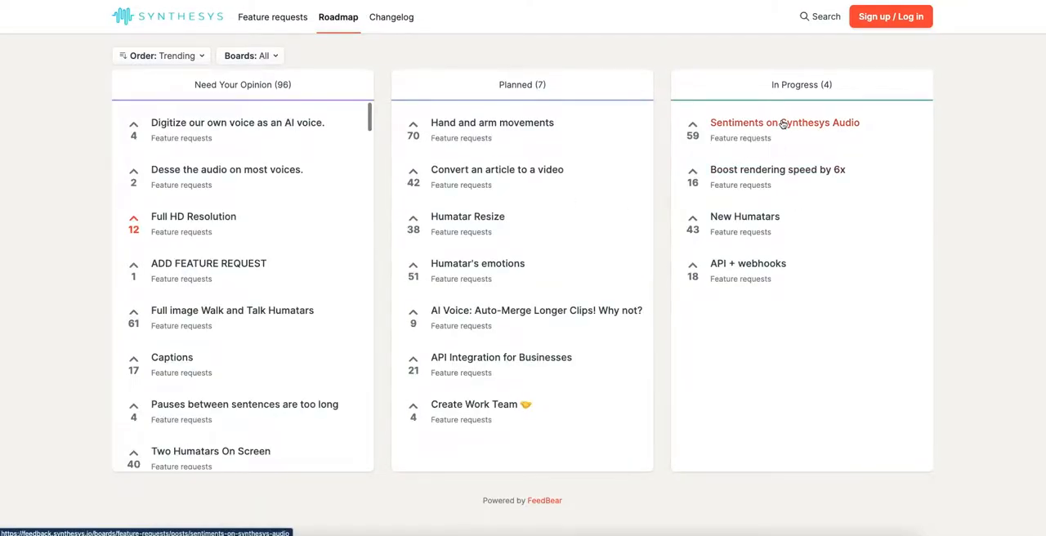
pyautogui.moveTo(596, 274)
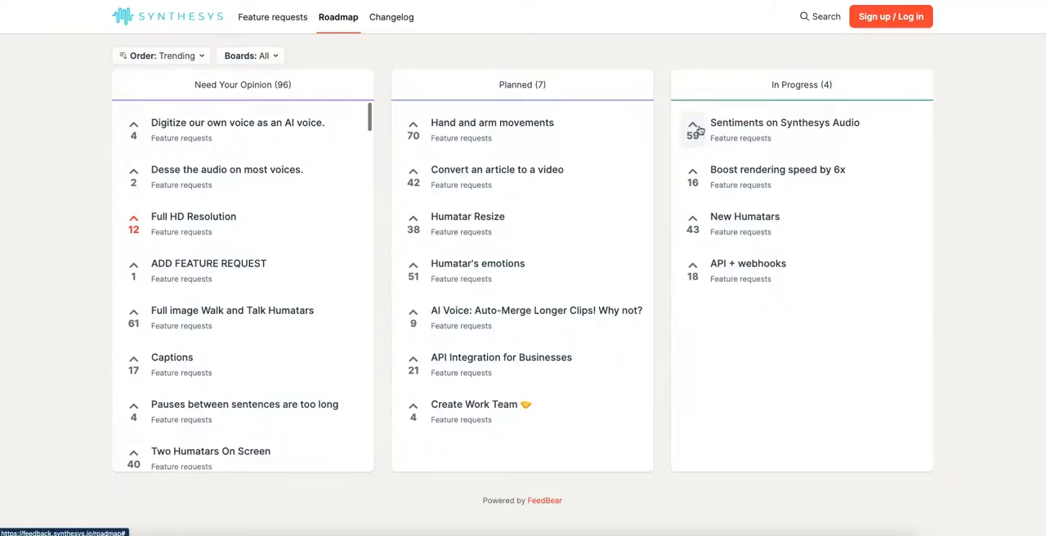
pyautogui.moveTo(661, 312)
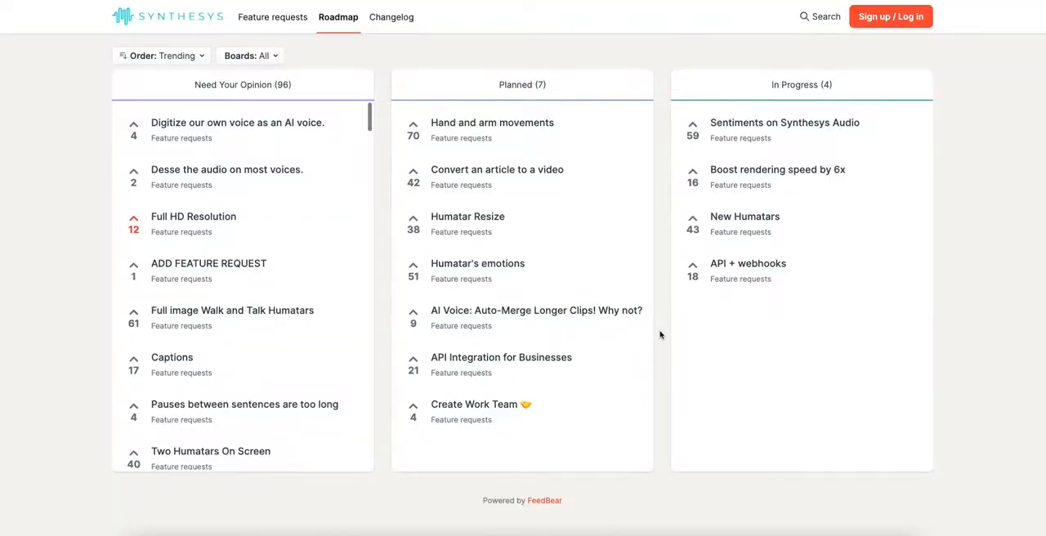
pyautogui.moveTo(522, 204)
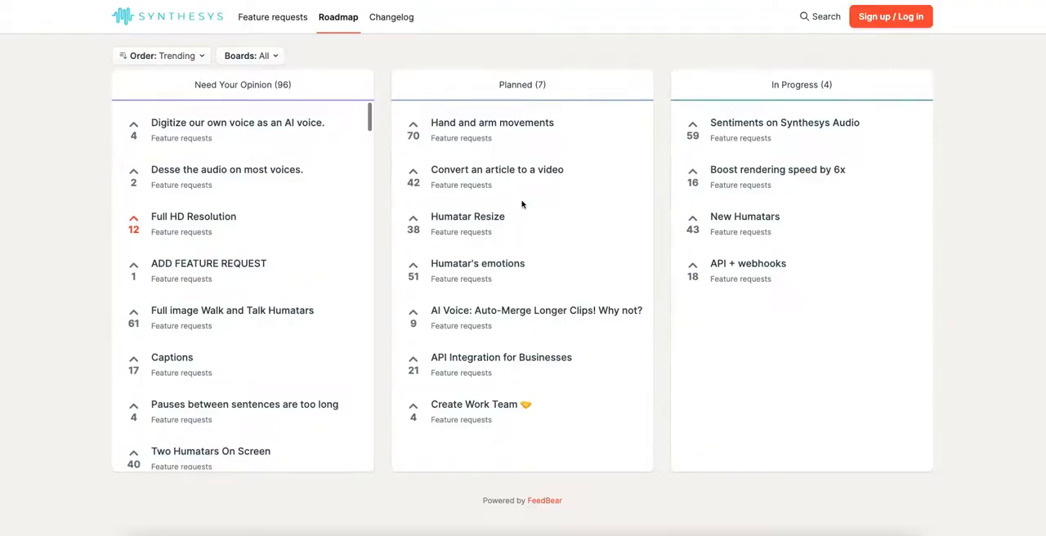
pyautogui.moveTo(503, 15)
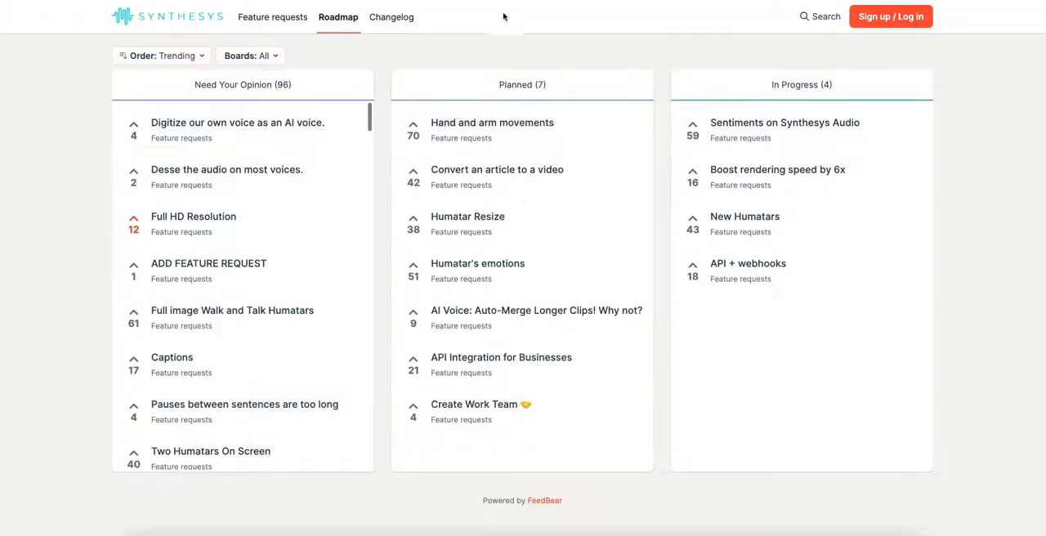